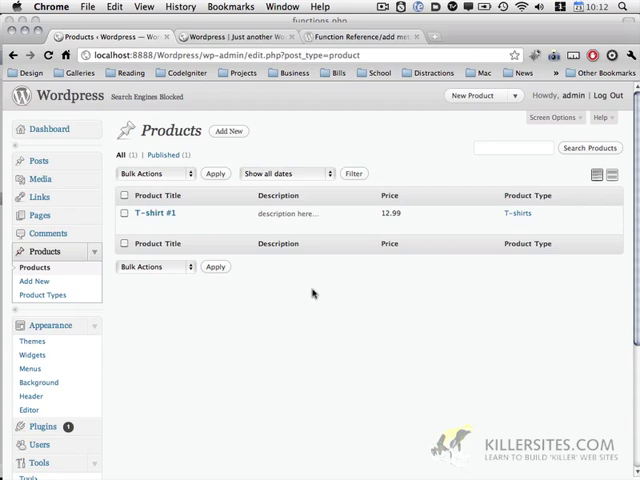
mouse_move(148, 213)
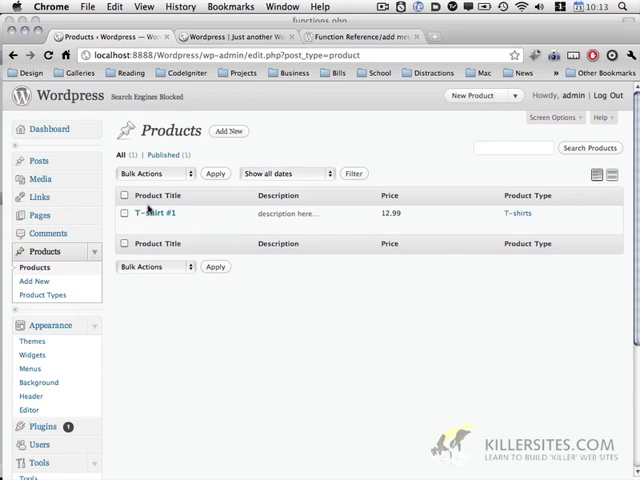
- Open T-shirt #1 for editing and scroll down to its Featured Image box
click(151, 213)
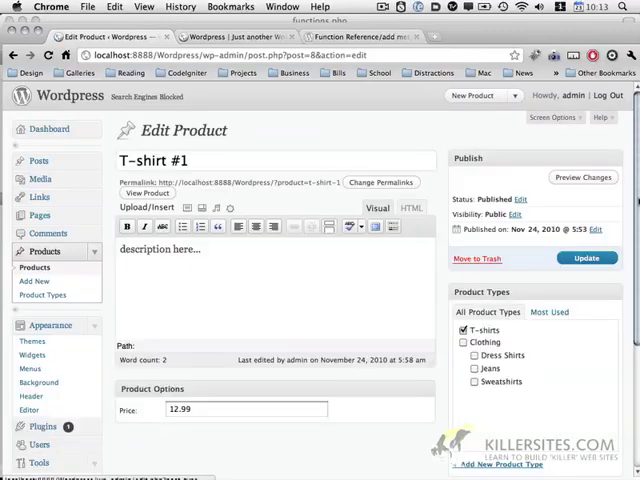
scroll(down, 3)
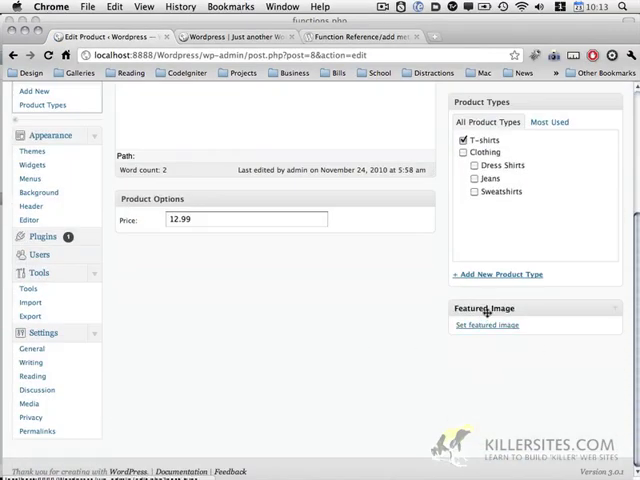
mouse_move(378, 452)
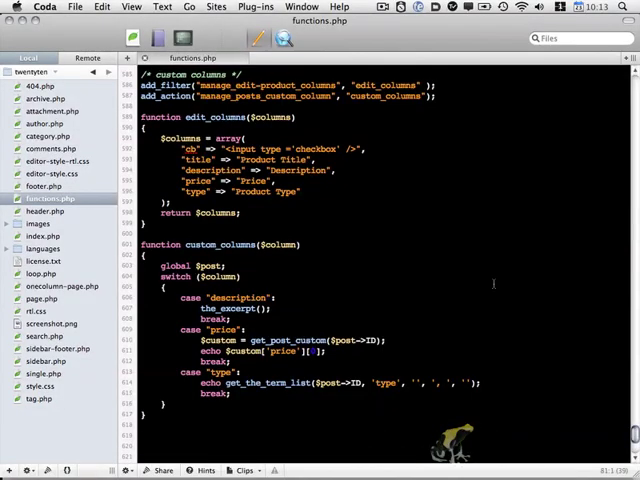
scroll(up, 3)
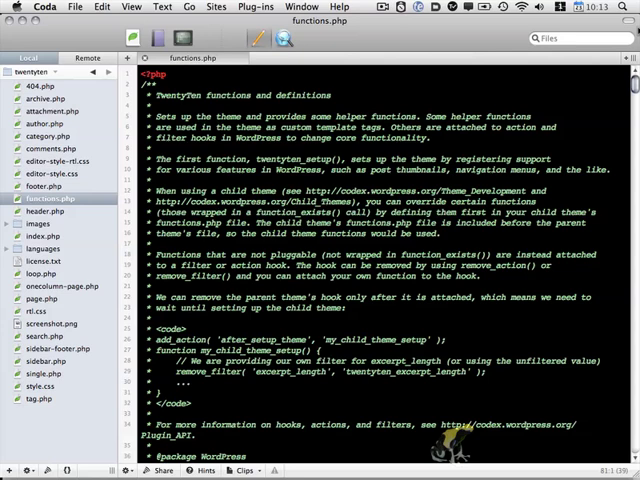
mouse_move(68, 145)
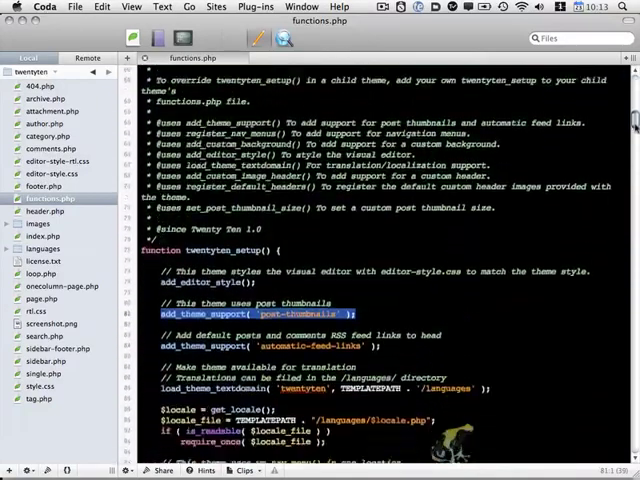
scroll(down, 3)
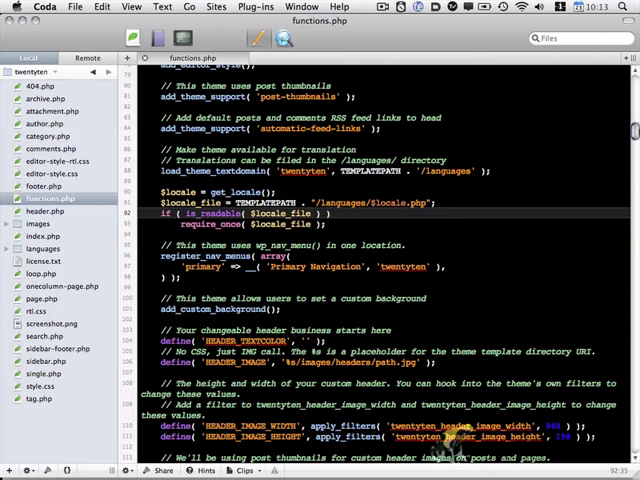
scroll(down, 3)
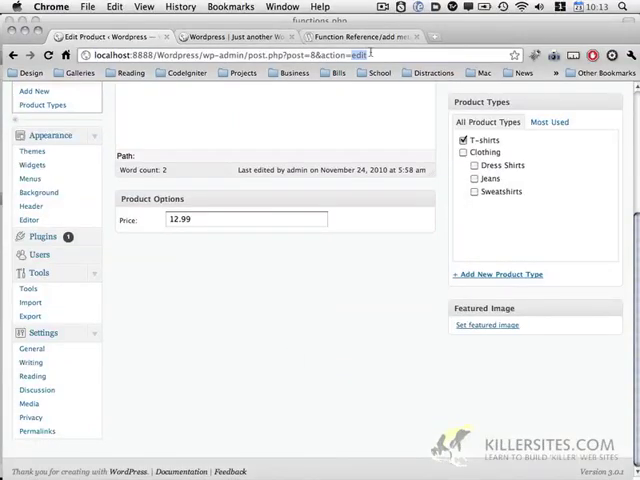
- Upload the green tshirt1.jpg and set it as T-shirt #1's featured image
scroll(up, 3)
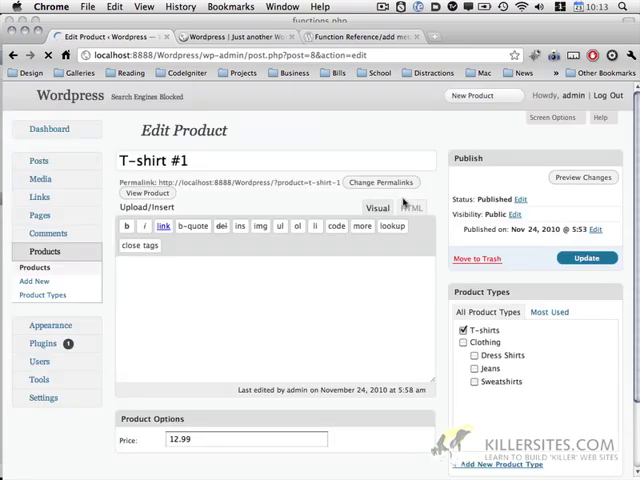
scroll(down, 3)
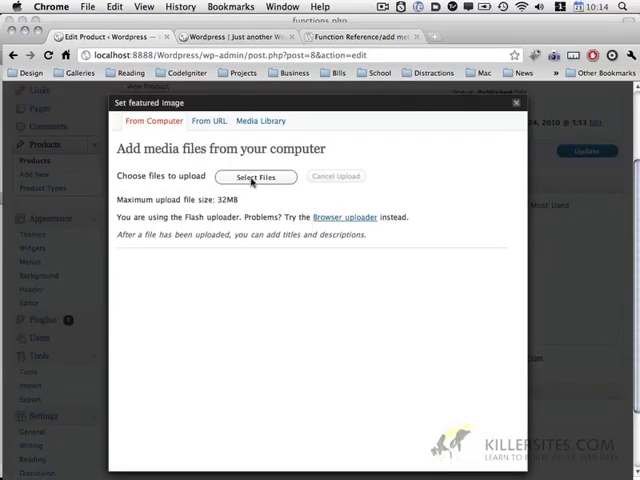
click(256, 176)
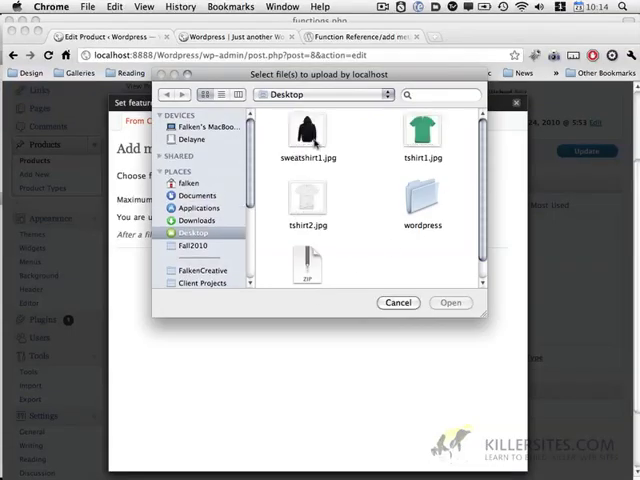
click(422, 132)
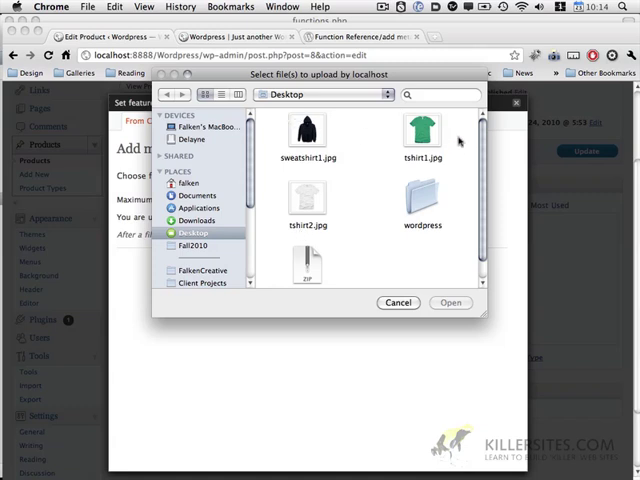
click(451, 302)
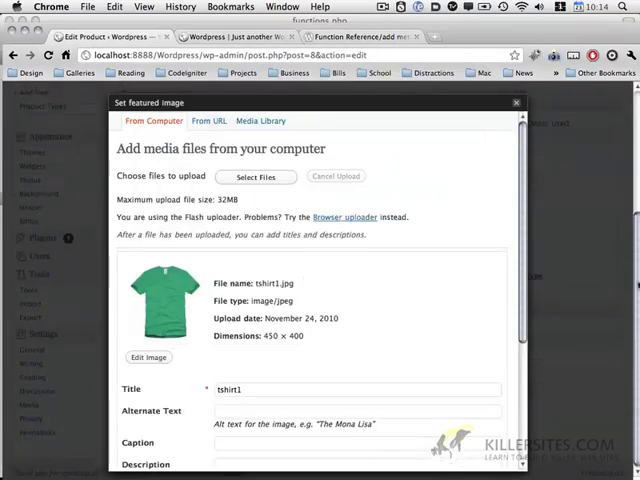
scroll(down, 3)
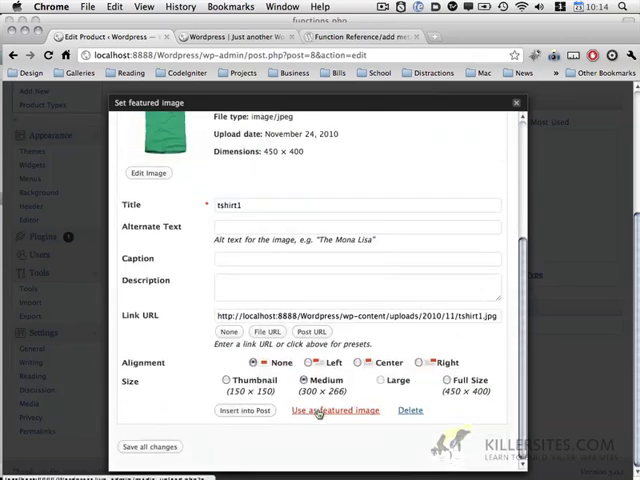
click(334, 410)
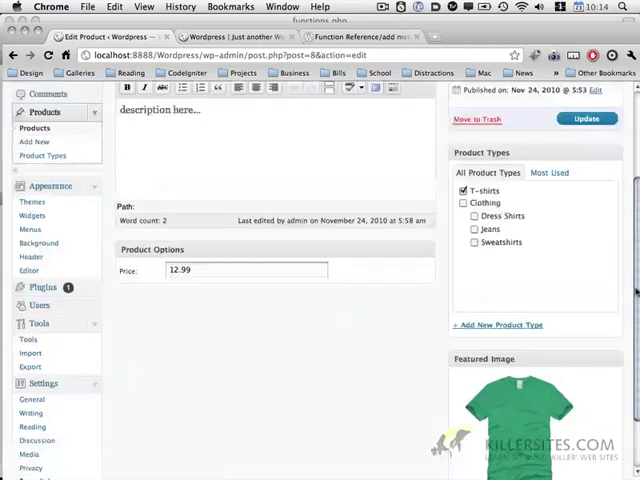
- Update T-shirt #1 to save the new featured image
scroll(down, 3)
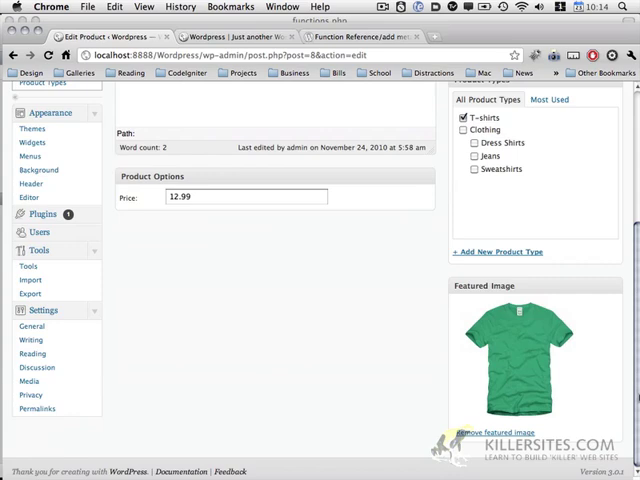
scroll(up, 3)
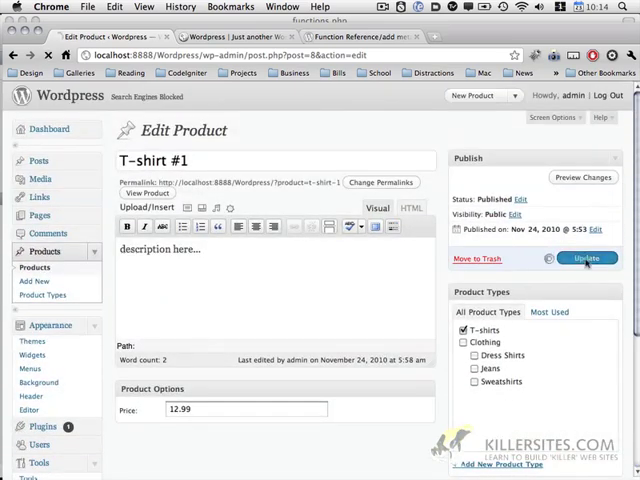
click(586, 258)
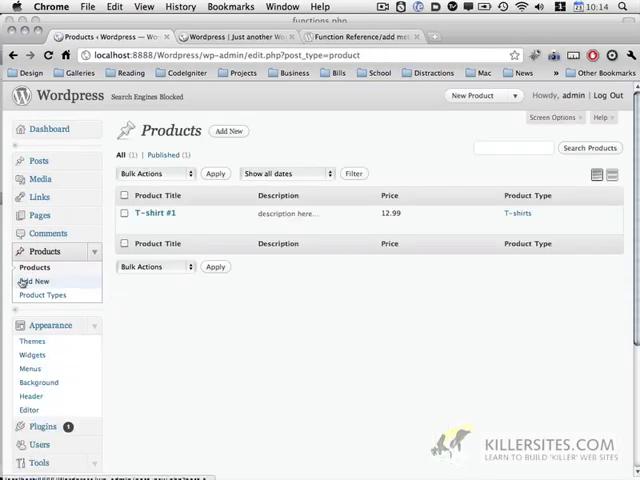
- Start a new product 'T-Shirt #2' with a description, price 11.99 and T-shirts type
click(37, 281)
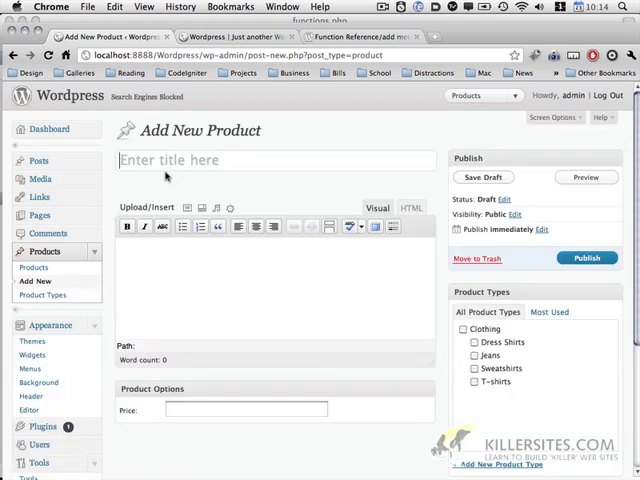
text(T-S)
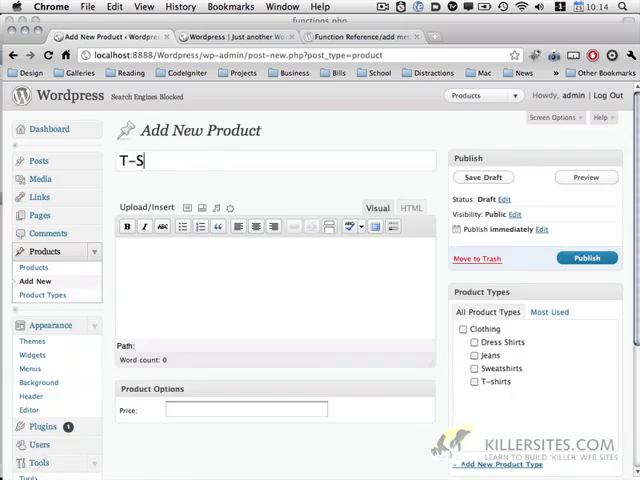
text(hirt #2)
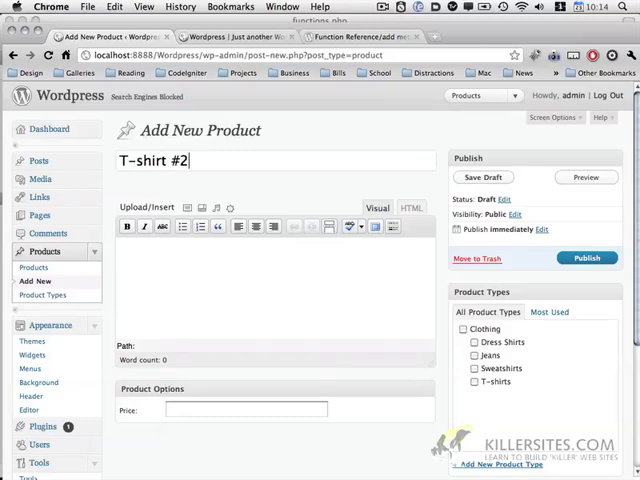
text(description here...)
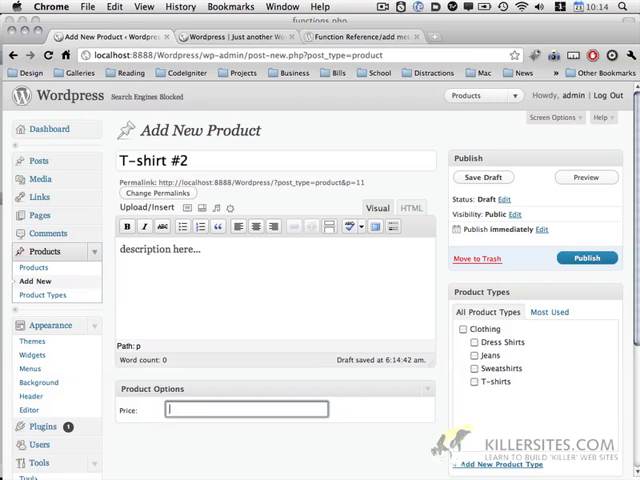
text(11.99)
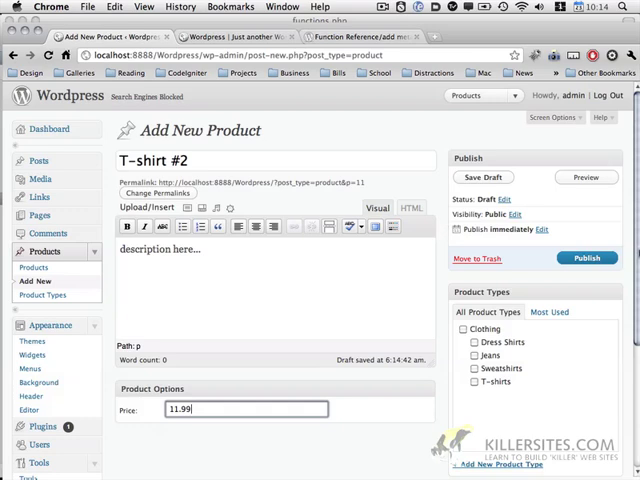
scroll(down, 3)
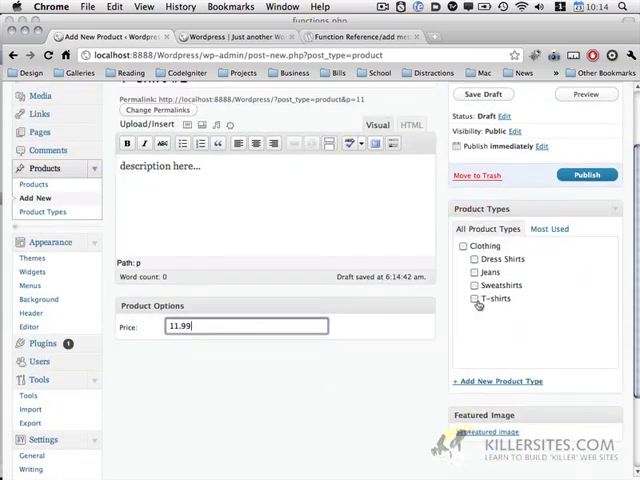
click(475, 298)
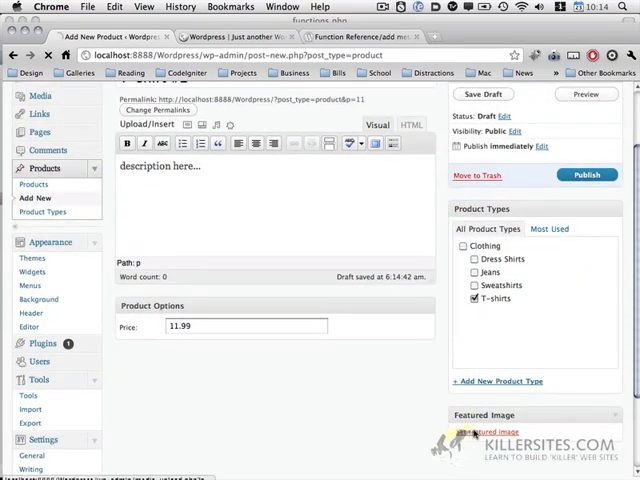
- Upload the white tshirt2.jpg as its featured image and publish the product
click(483, 431)
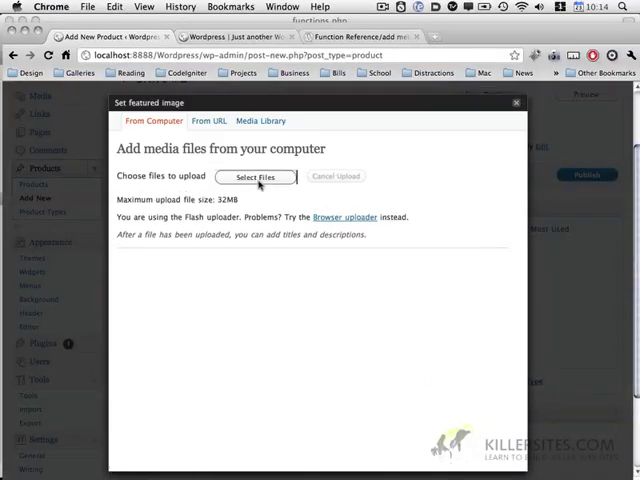
click(256, 177)
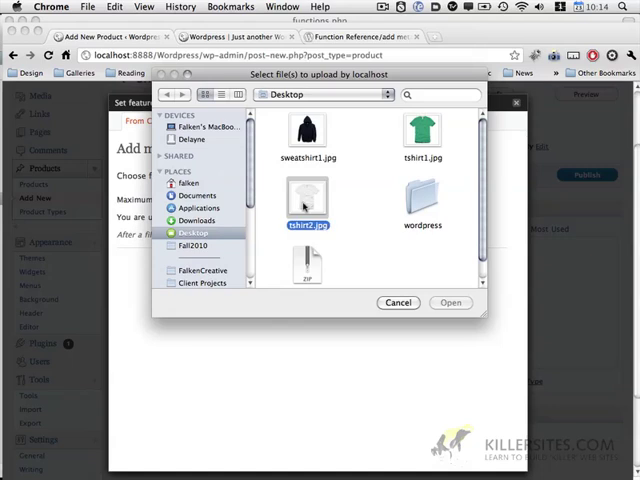
click(450, 302)
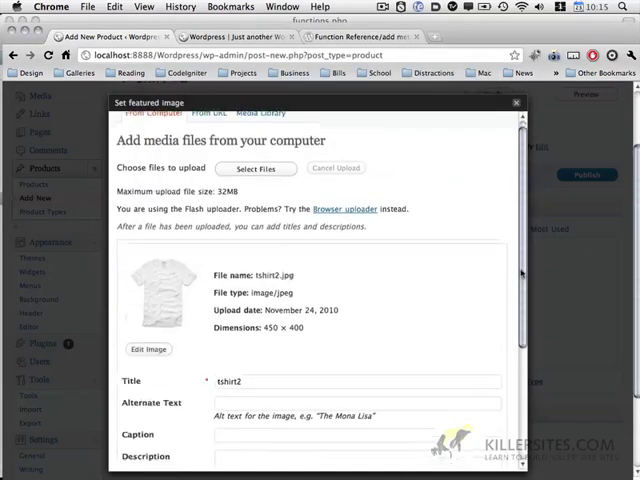
scroll(down, 3)
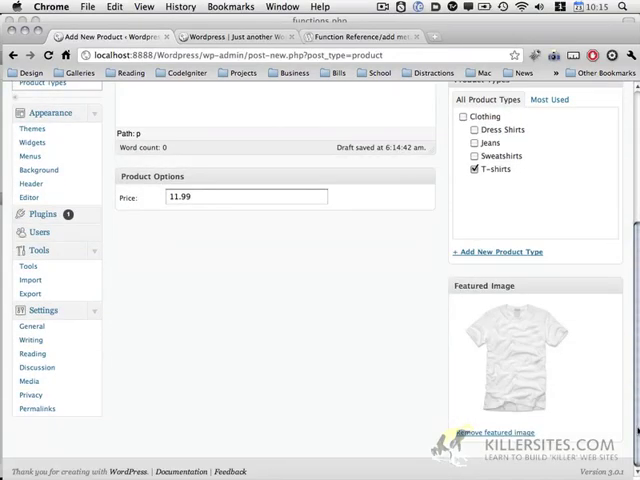
scroll(up, 3)
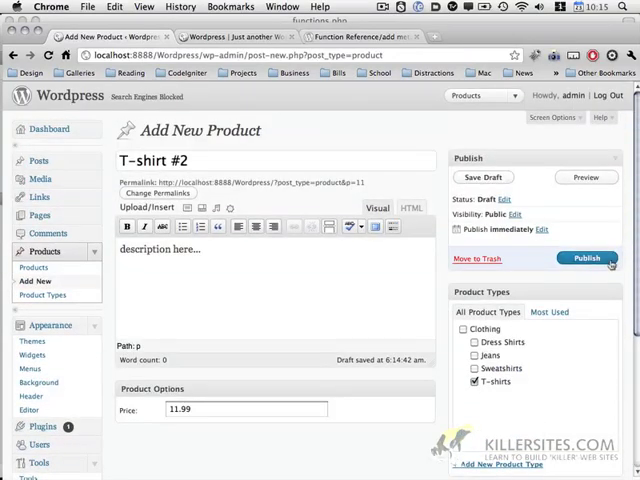
click(586, 259)
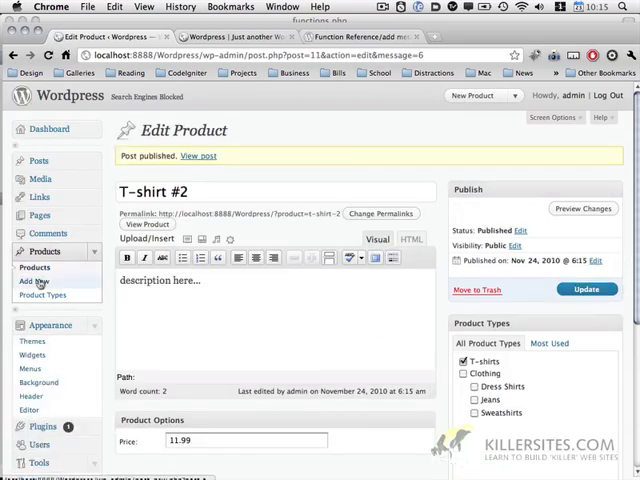
- Start a new product 'Sweatshirt' with a 'description here...' text and price 29.99
click(33, 281)
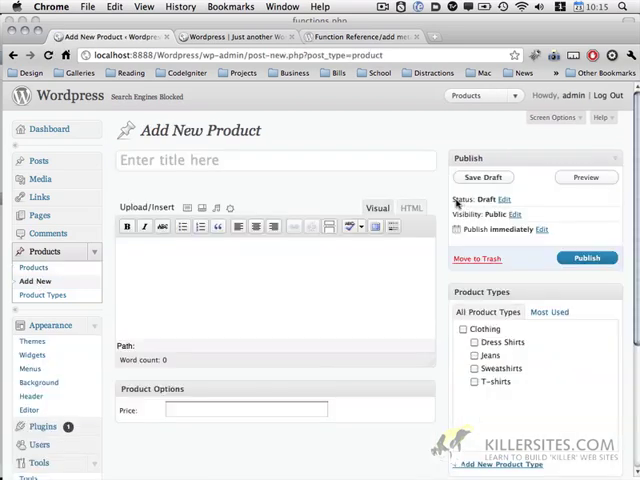
text(Sw)
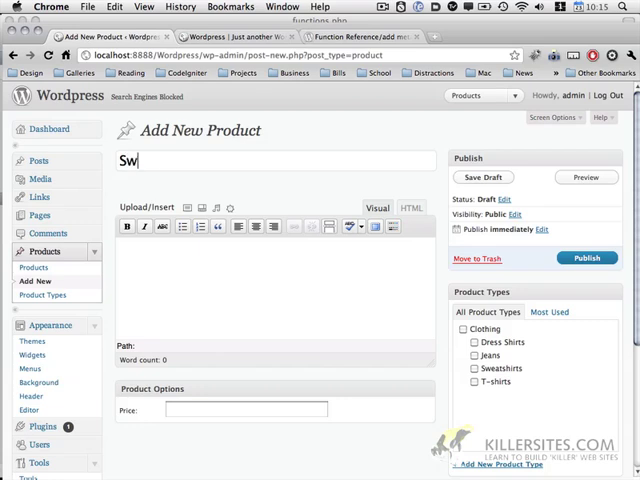
text(eatshirt #1)
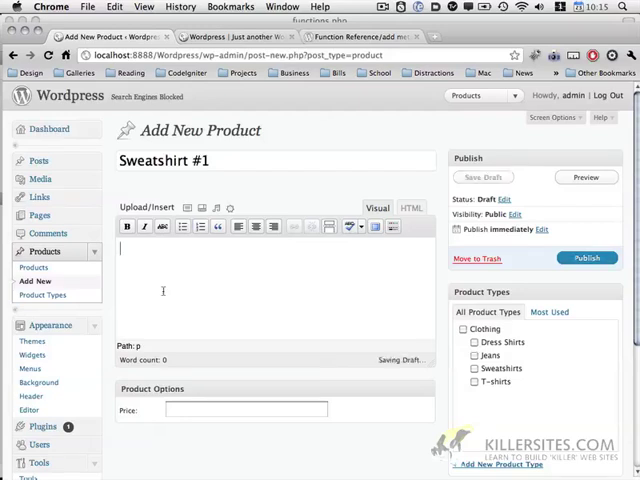
text(description)
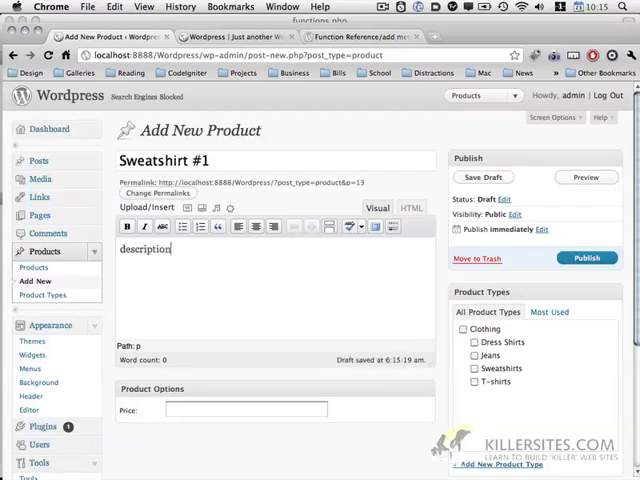
text(here...)
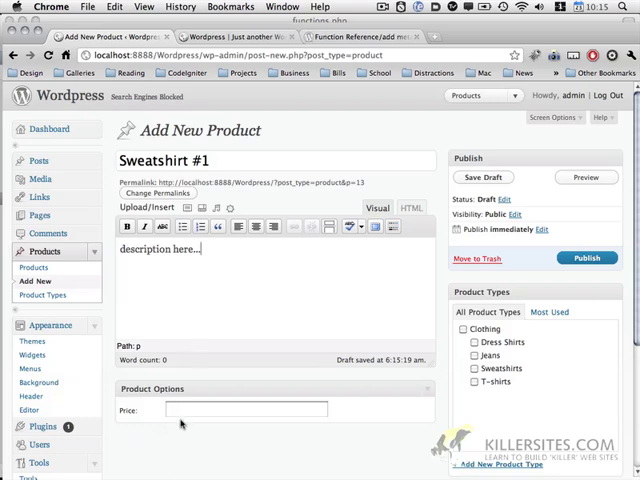
text(29.9)
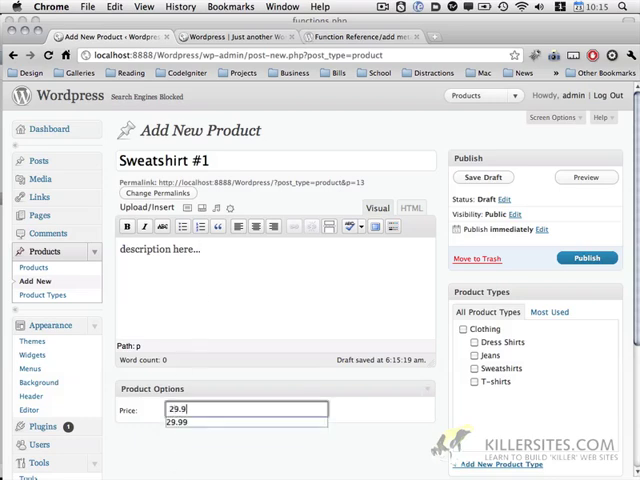
click(178, 421)
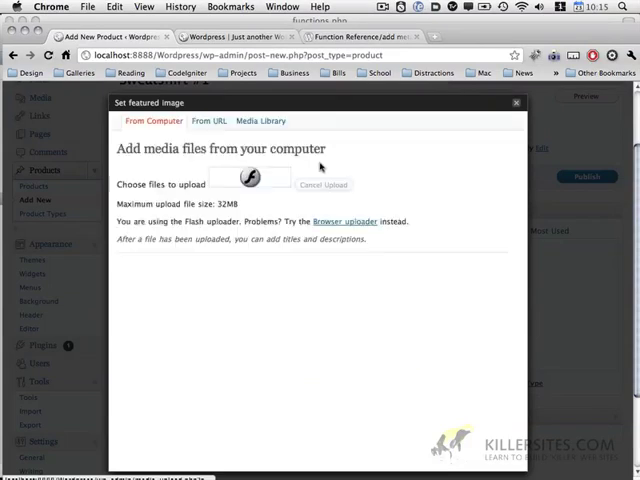
- Upload sweatshirt1.jpg and make it the product's featured image
click(248, 178)
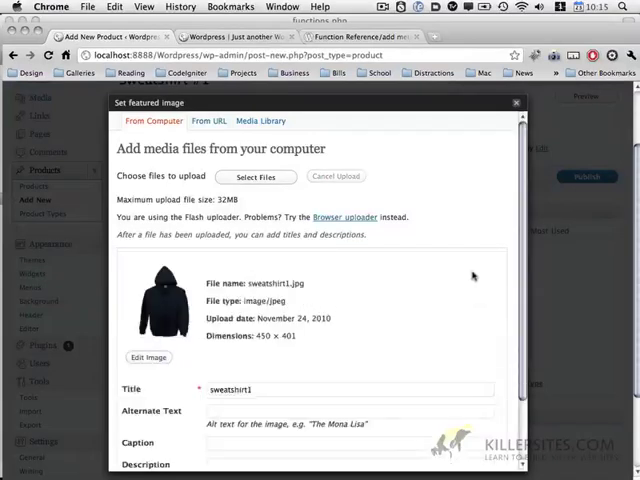
scroll(down, 3)
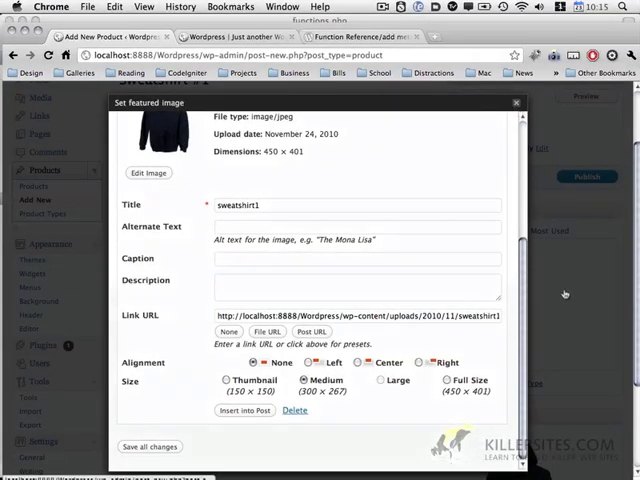
click(241, 410)
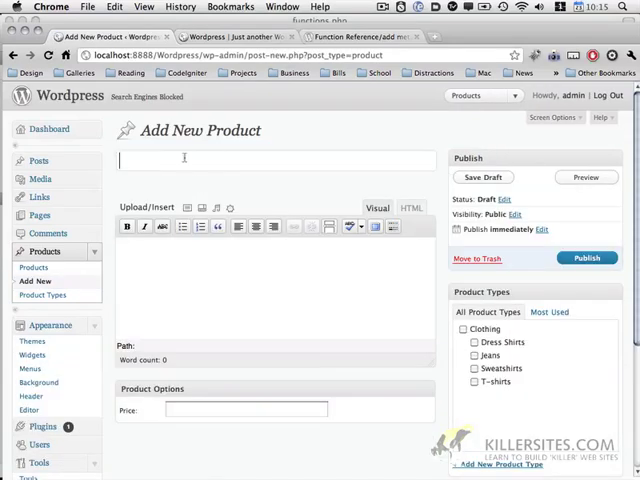
- Publish 'Jeans #1' priced 19.99 with the Jeans product type ticked
text(Jeans #)
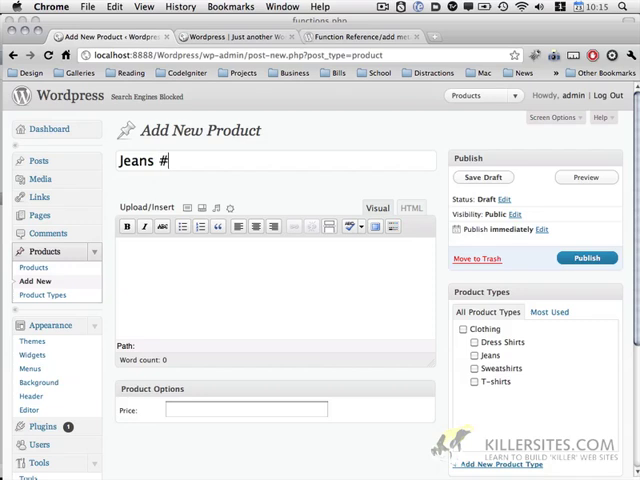
text(1)
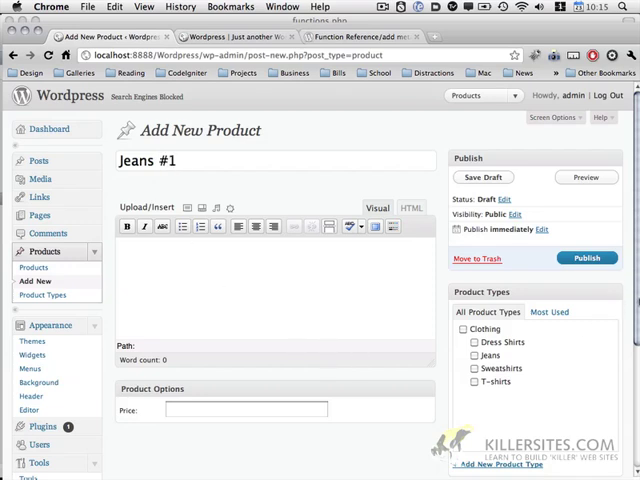
scroll(down, 3)
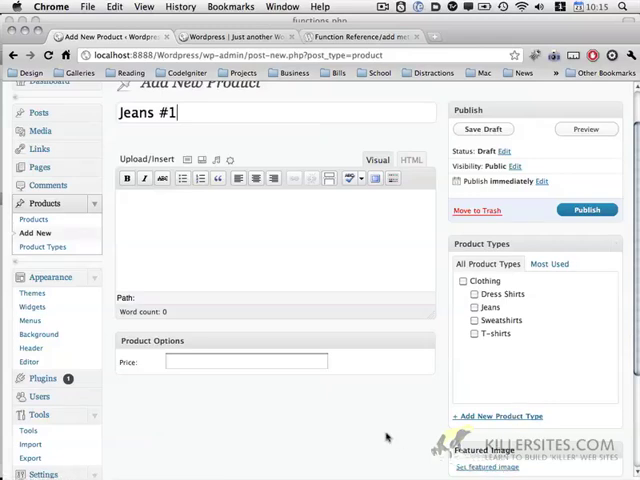
mouse_move(138, 325)
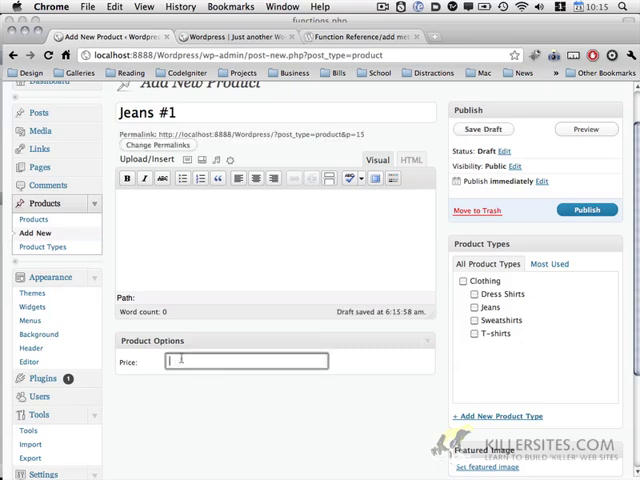
text(19.99)
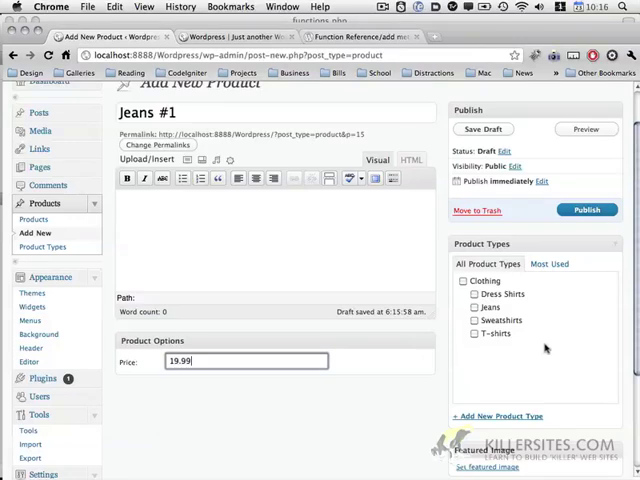
click(475, 307)
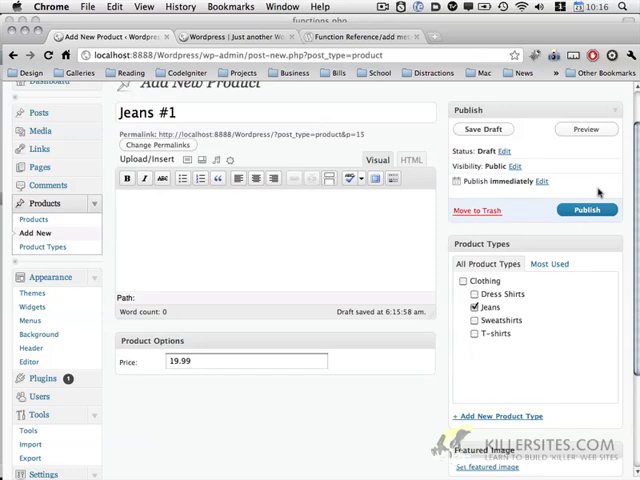
scroll(up, 3)
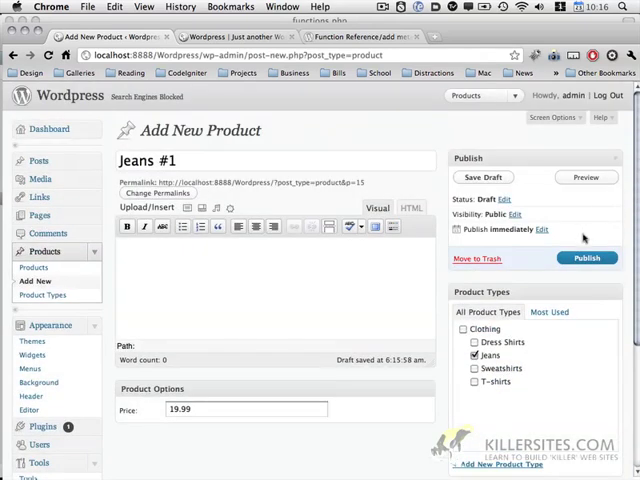
click(586, 257)
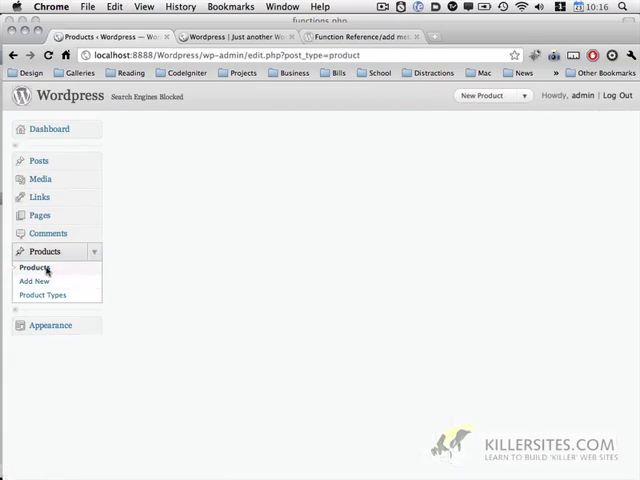
- Open the Products list and scroll through Jeans #1, Sweatshirt #1, T-shirt #2 and T-shirt #1
click(36, 268)
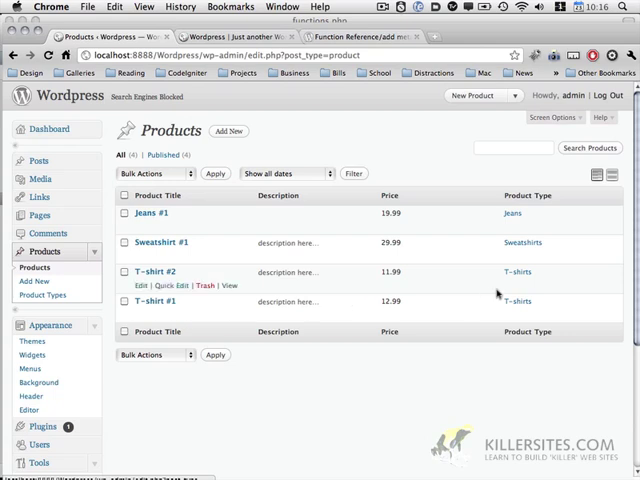
mouse_move(175, 256)
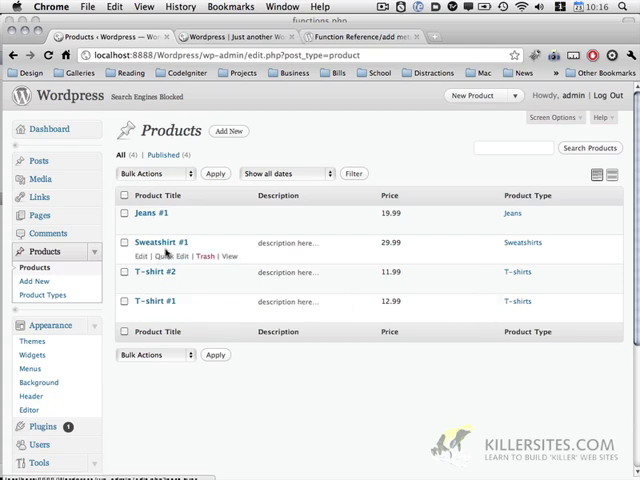
mouse_move(325, 278)
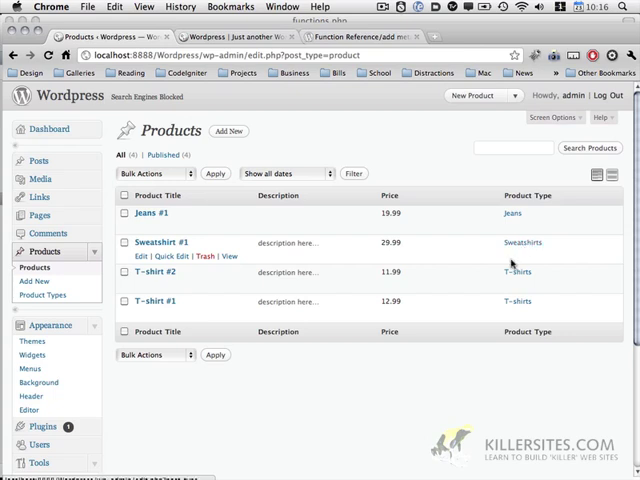
mouse_move(500, 308)
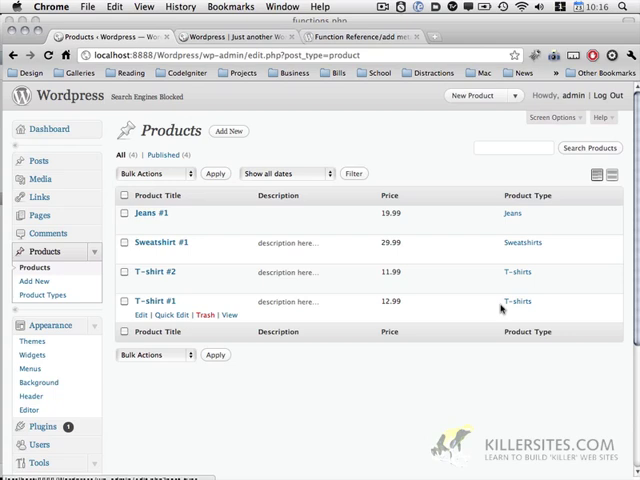
mouse_move(414, 375)
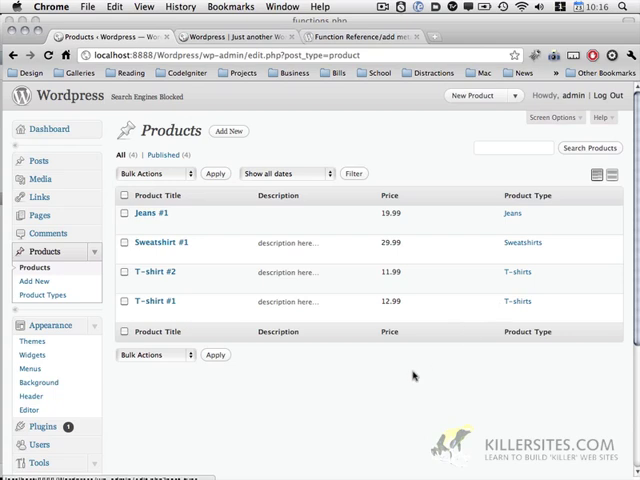
scroll(down, 3)
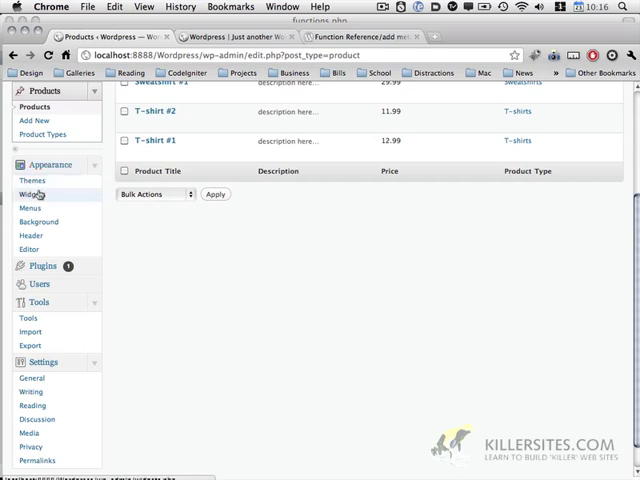
- Create a new navigation menu named 'products' on the Menus page
click(29, 194)
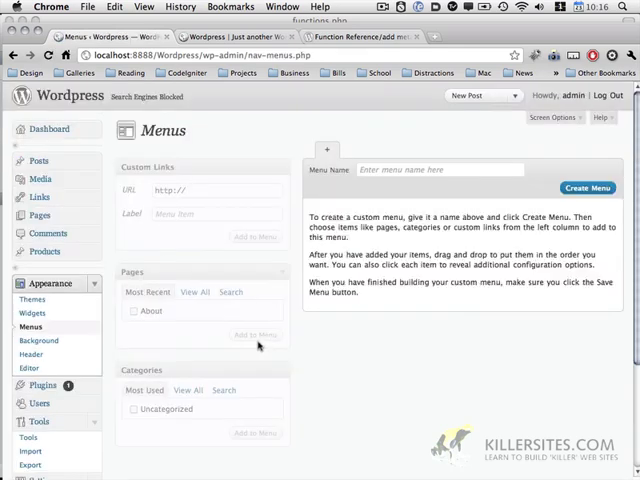
click(440, 169)
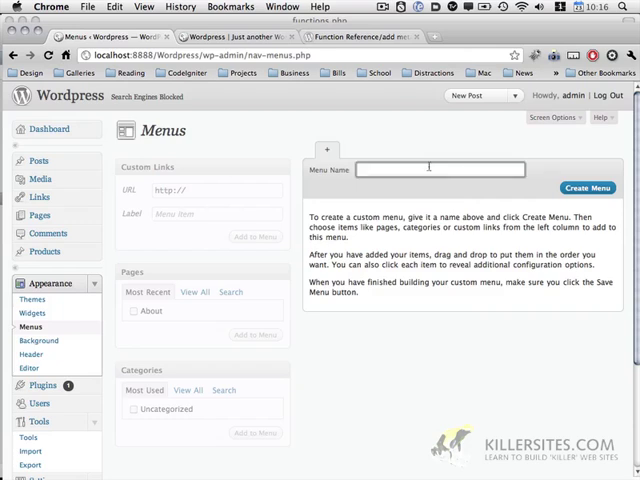
text(produc)
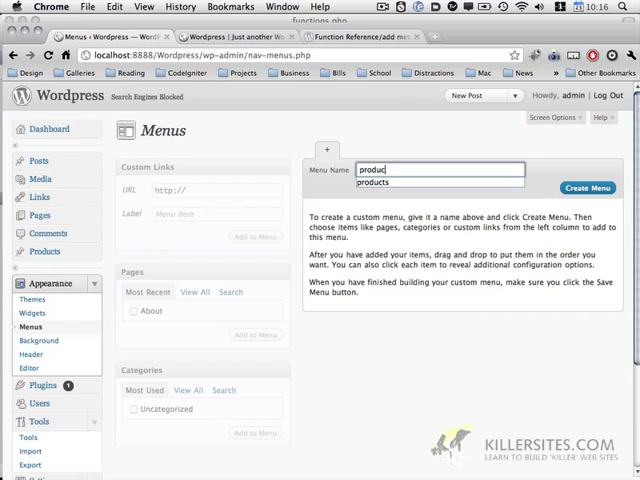
click(372, 182)
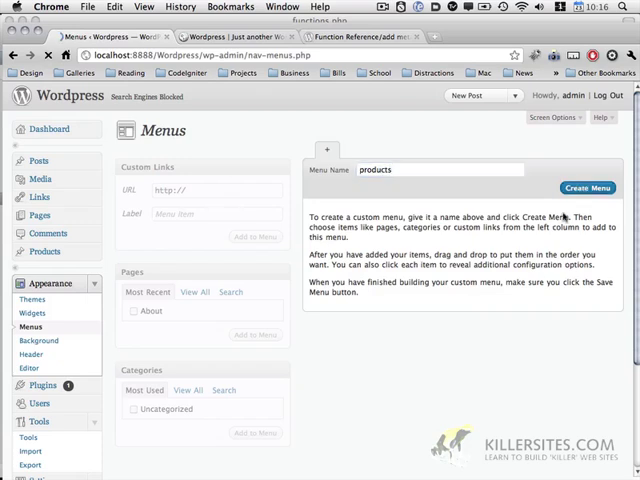
- Open Screen Options at the top of the Menus page
click(588, 188)
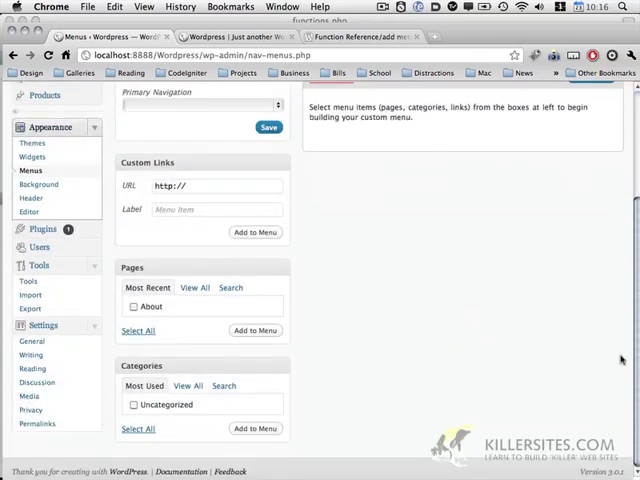
click(266, 127)
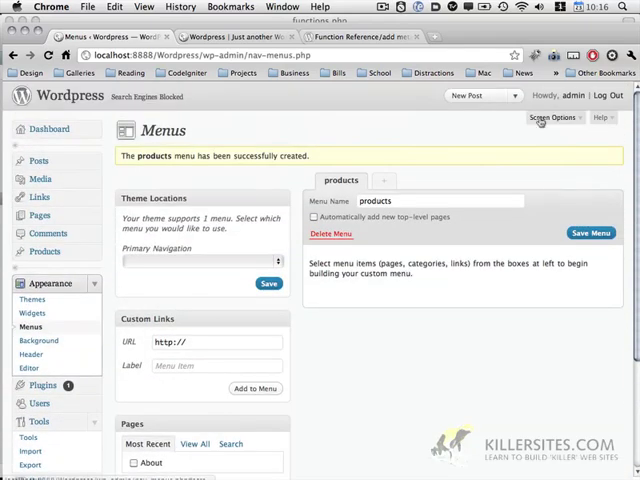
click(552, 117)
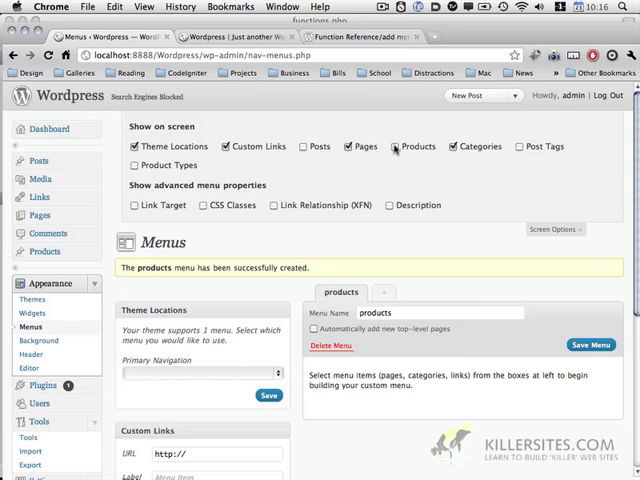
- Tick Product Types in Screen Options and scroll down to the new Product Types box
click(394, 147)
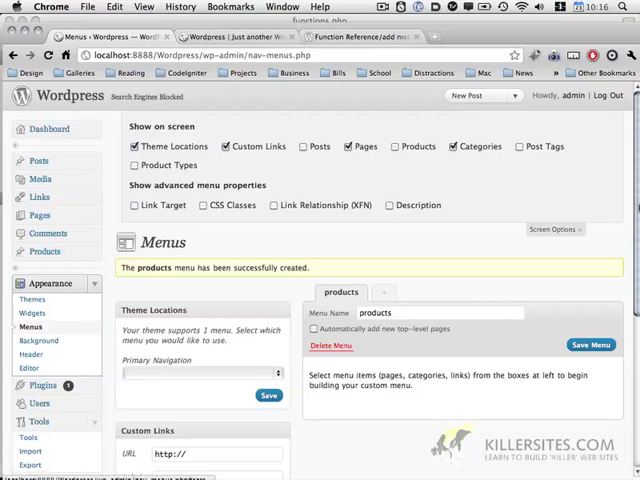
scroll(down, 3)
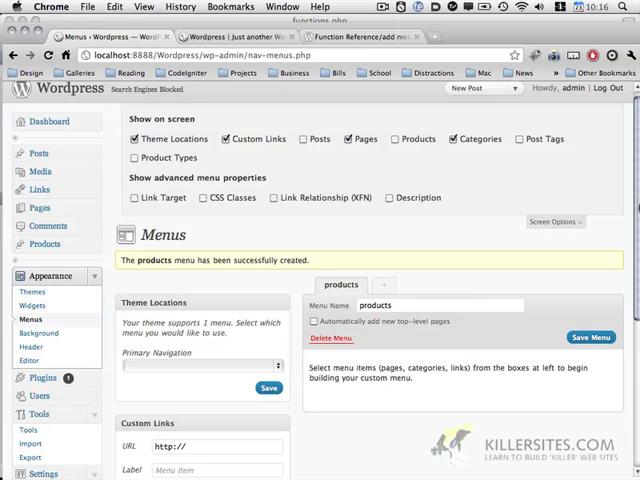
scroll(down, 3)
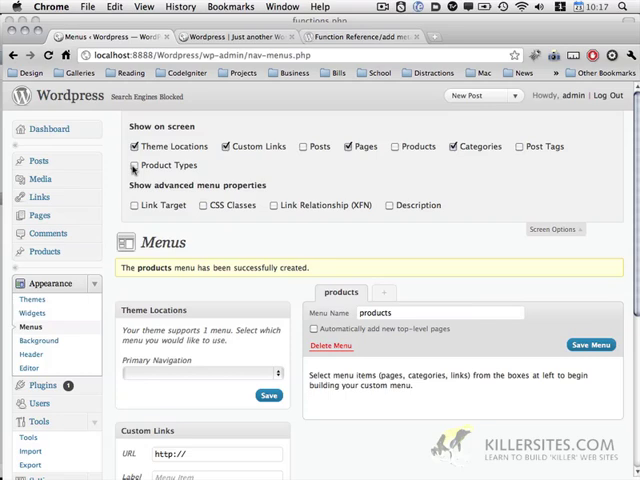
scroll(down, 3)
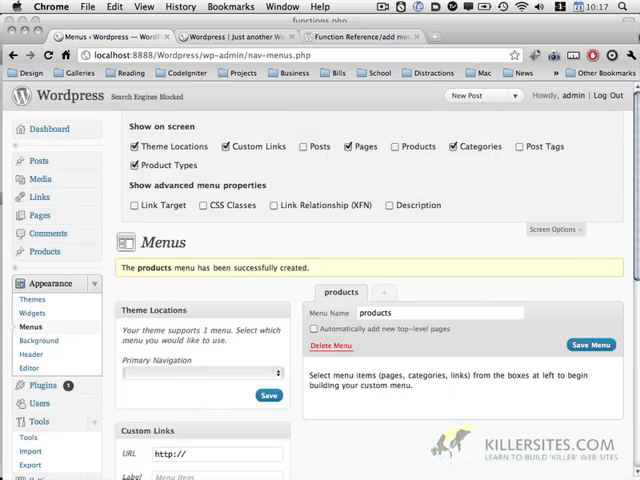
scroll(down, 3)
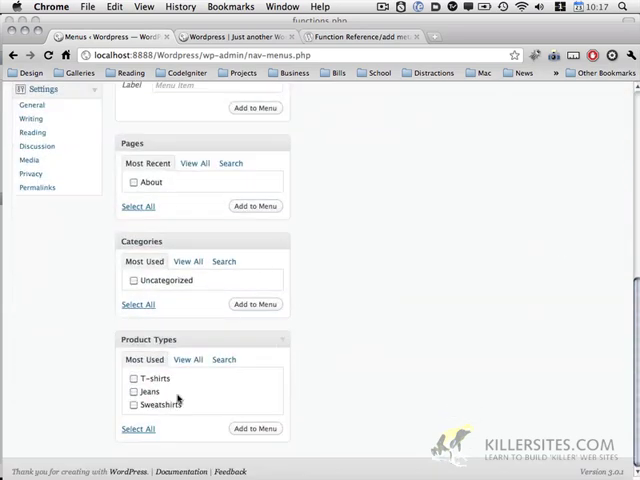
- Show all Product Types terms and tick Sweatshirts
click(187, 359)
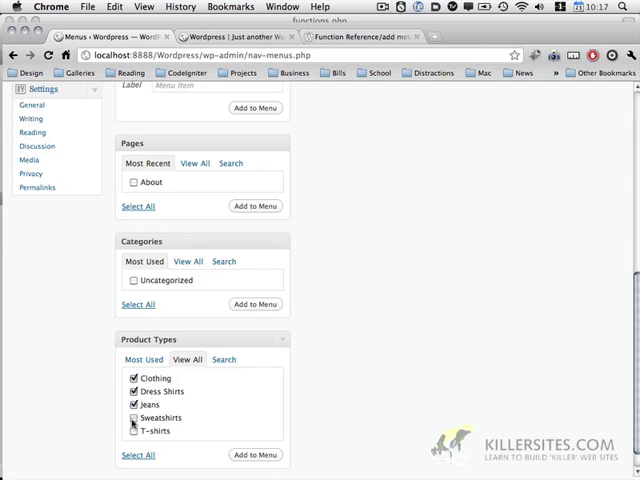
click(256, 455)
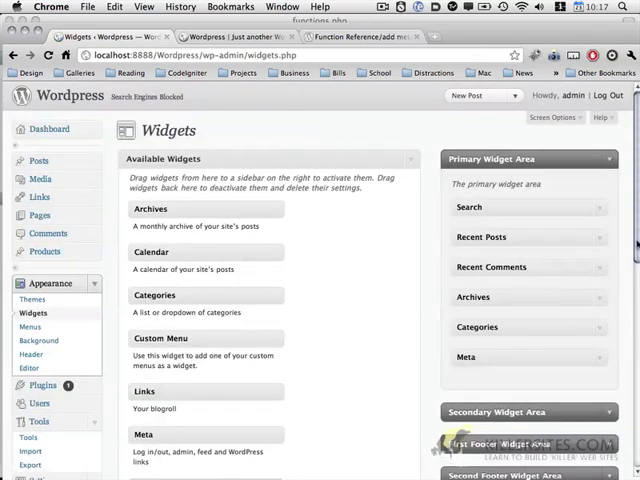
- Scroll through the Widgets screen to review the Primary Widget Area
scroll(down, 3)
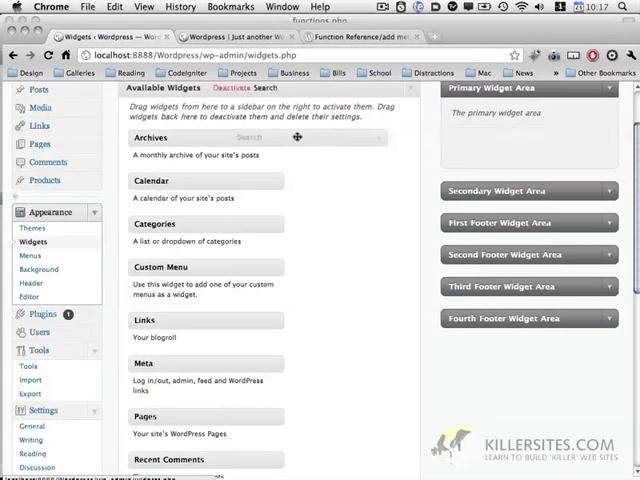
scroll(down, 3)
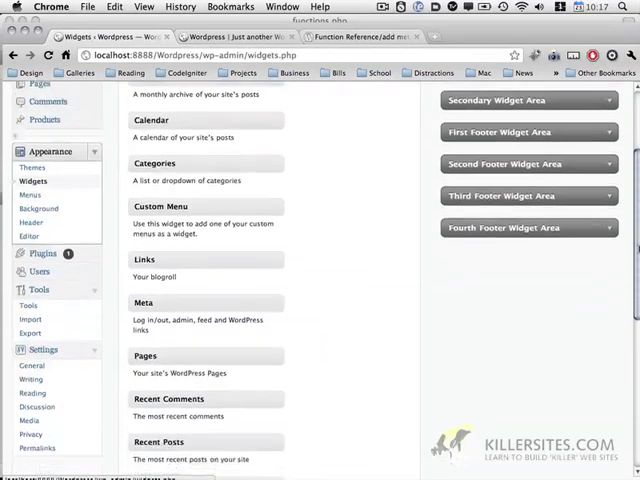
scroll(down, 3)
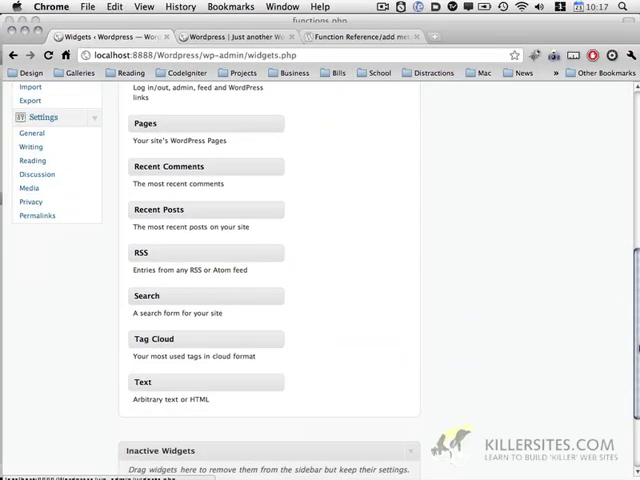
scroll(up, 3)
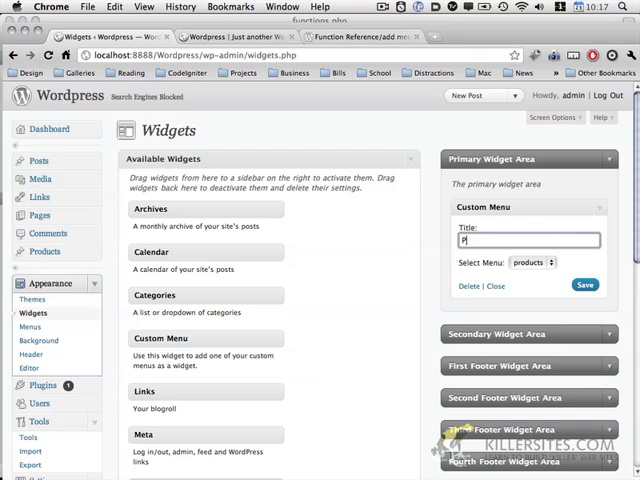
- Title the Custom Menu widget 'Product Navigation:', save it, and view the live site
text(roduct N)
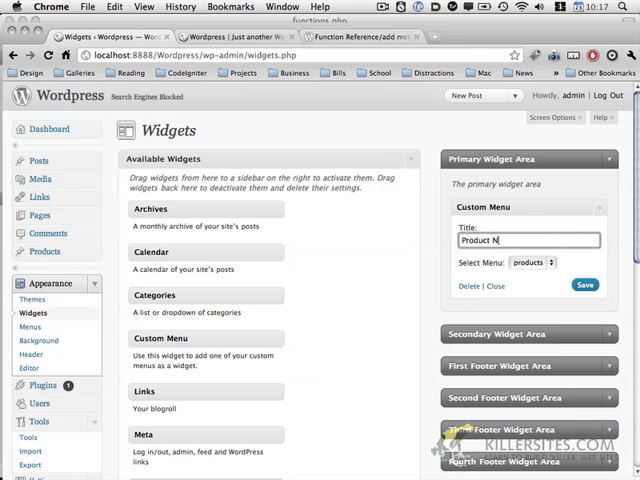
text(avigation:)
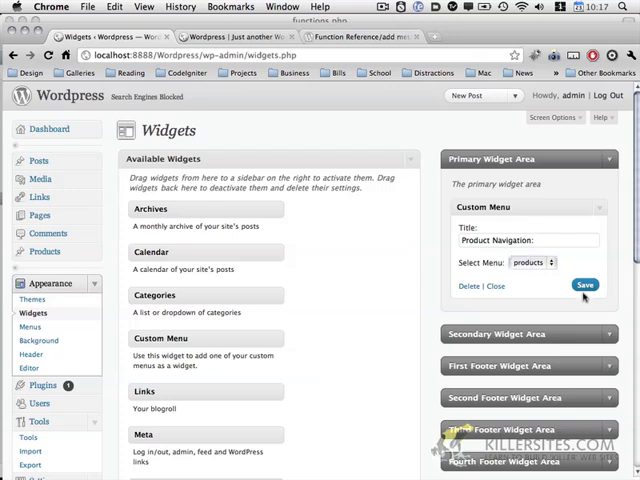
click(585, 285)
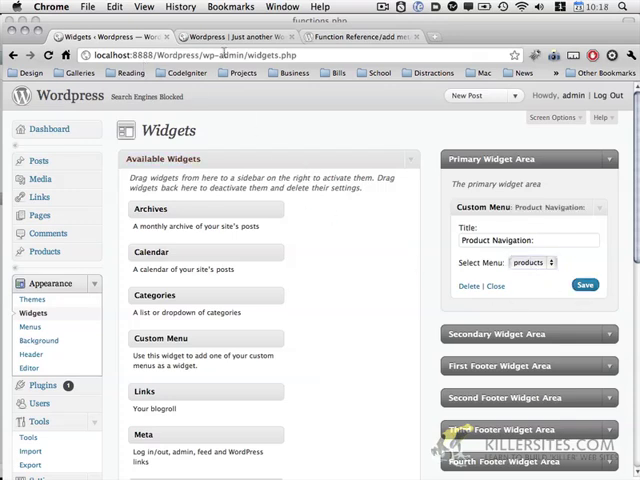
click(210, 37)
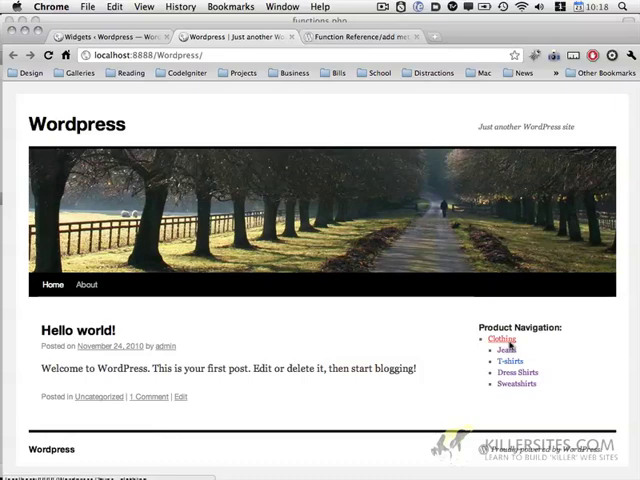
- Open the Clothing archive from the Product Navigation sidebar and scroll through its products
click(500, 339)
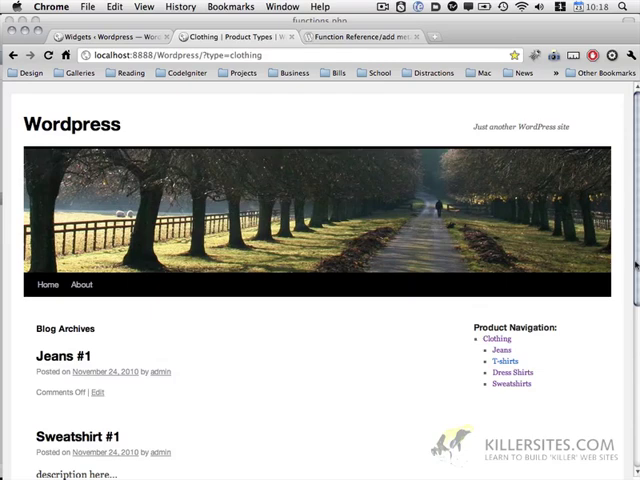
scroll(down, 3)
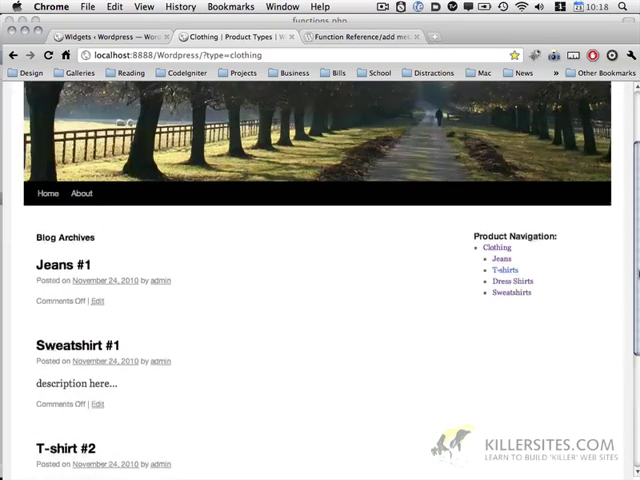
scroll(down, 3)
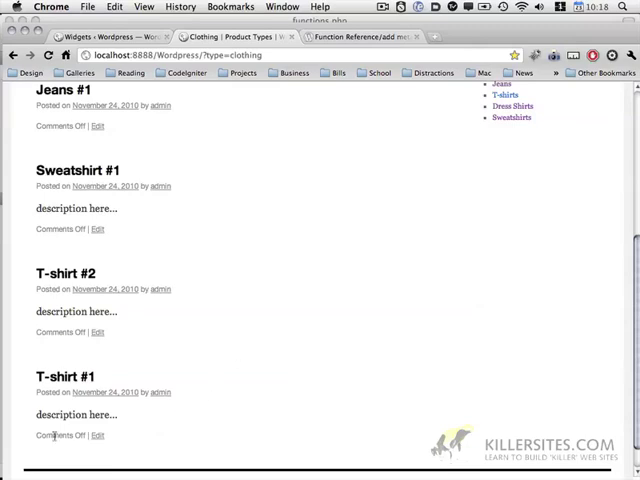
mouse_move(133, 168)
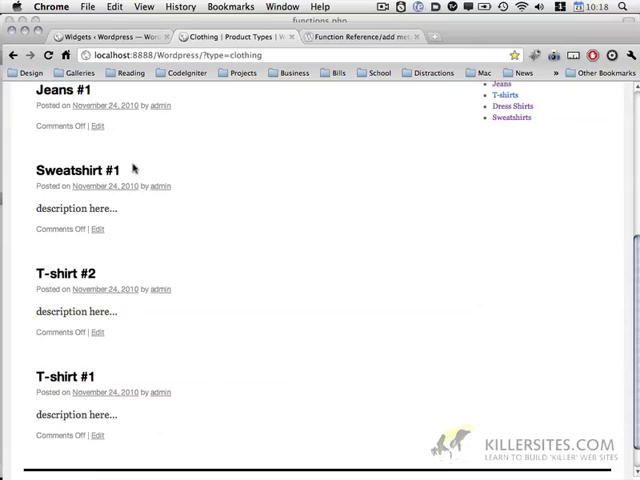
scroll(up, 3)
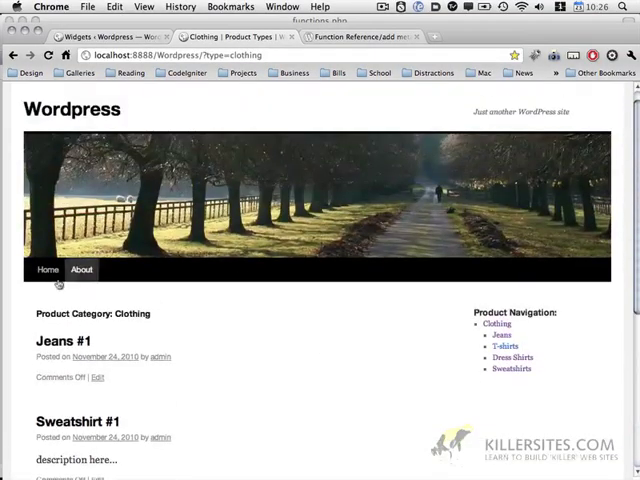
click(47, 270)
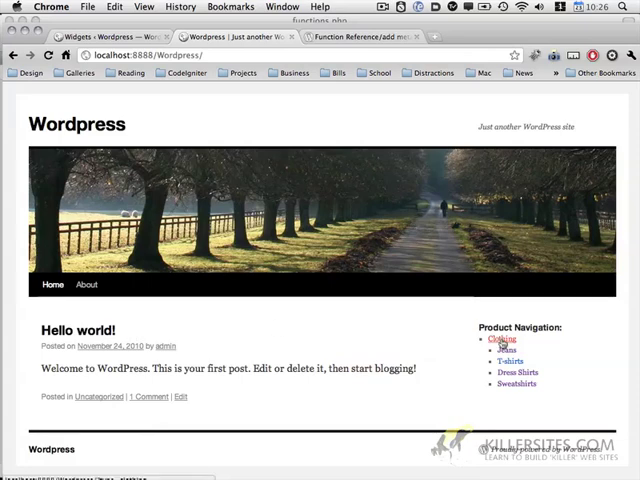
click(501, 339)
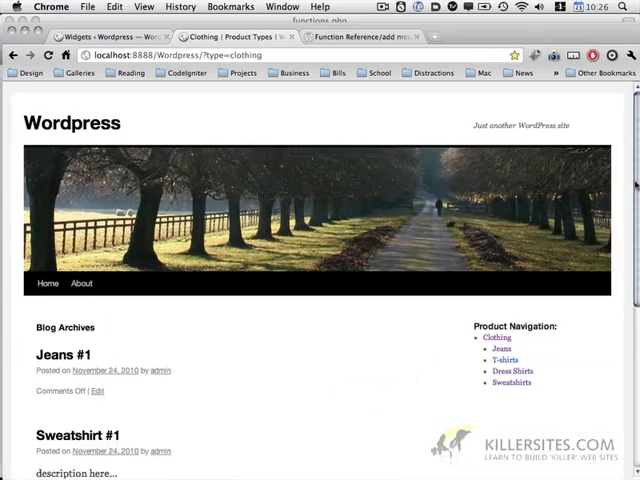
scroll(down, 3)
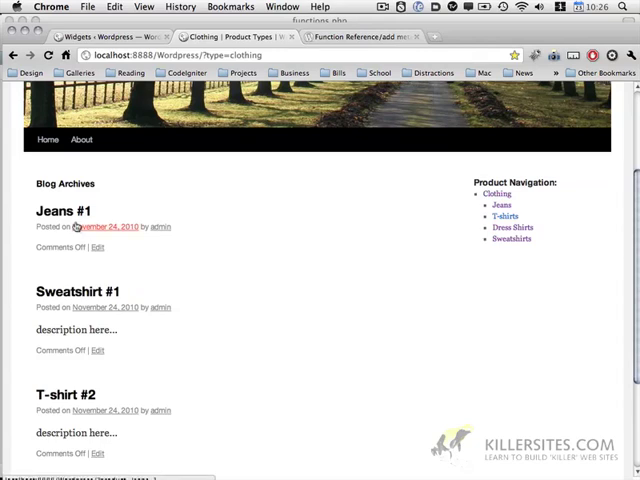
mouse_move(190, 244)
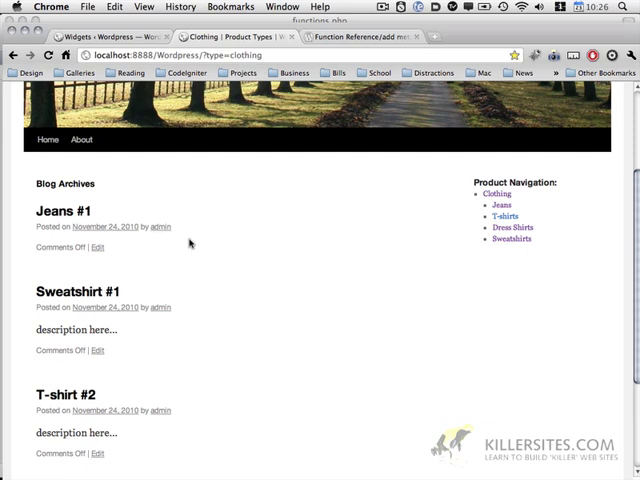
mouse_move(445, 225)
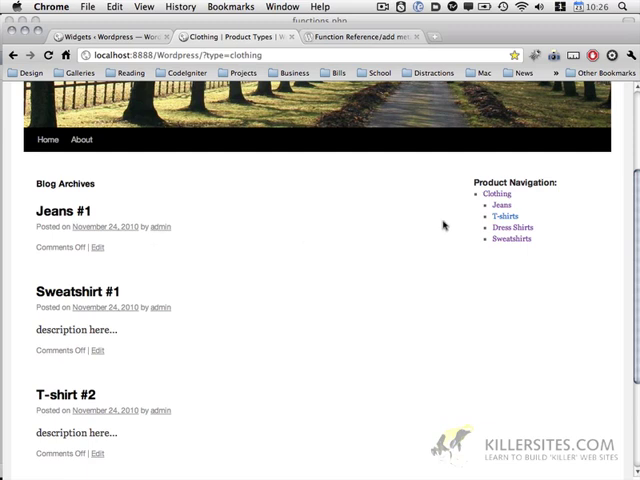
double_click(65, 183)
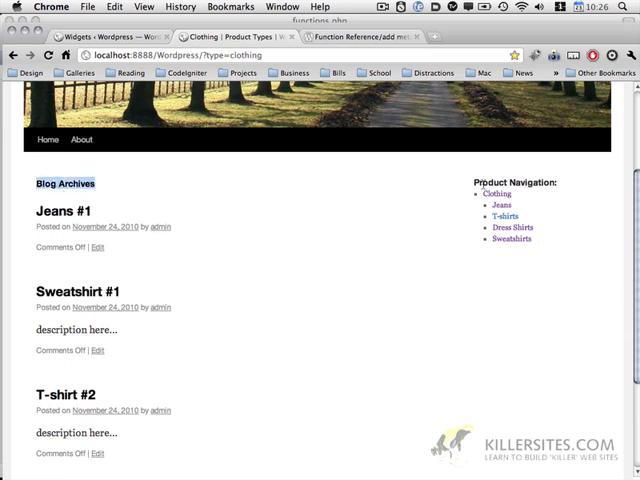
mouse_move(501, 204)
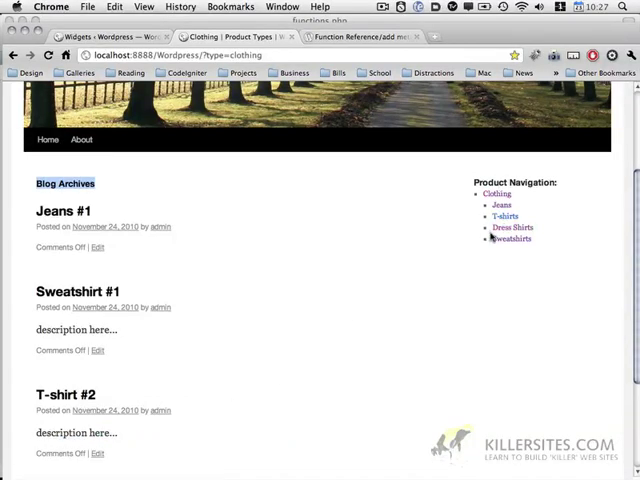
mouse_move(415, 238)
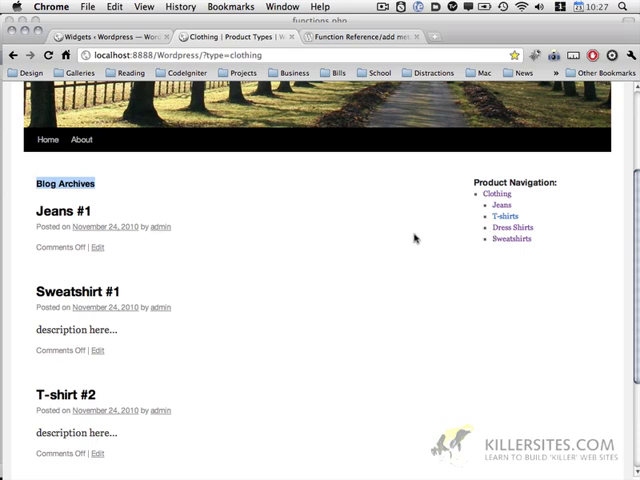
scroll(down, 3)
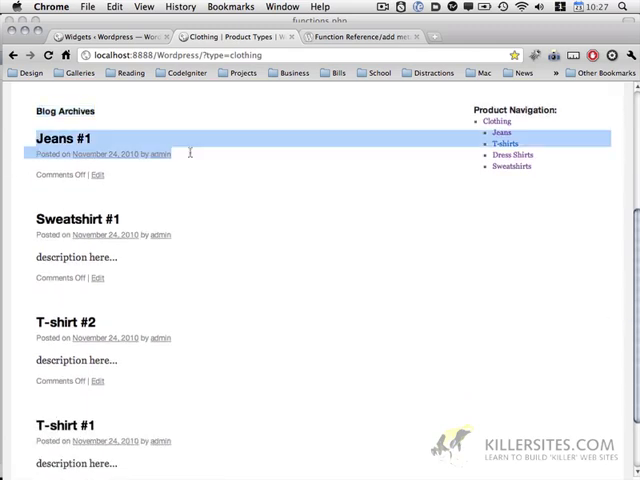
mouse_move(102, 234)
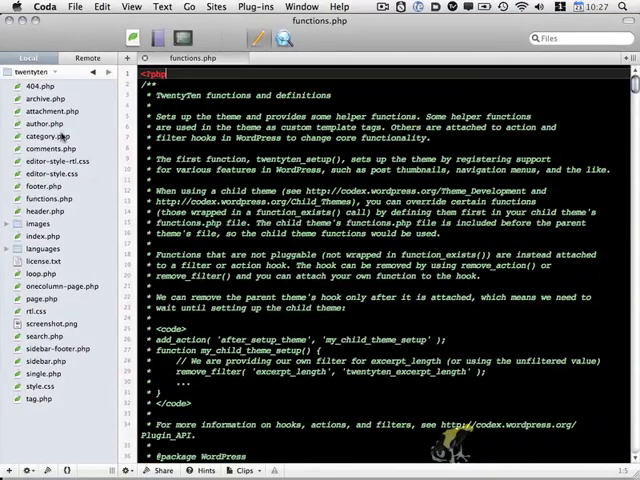
- Duplicate category.php from its file actions menu in the Local file list
right_click(45, 135)
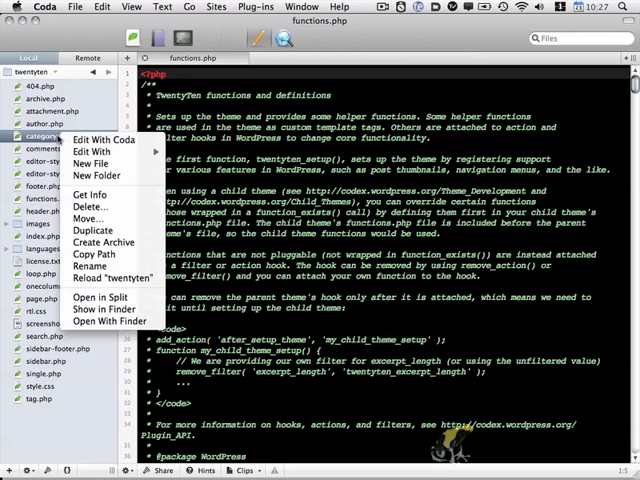
mouse_move(90, 230)
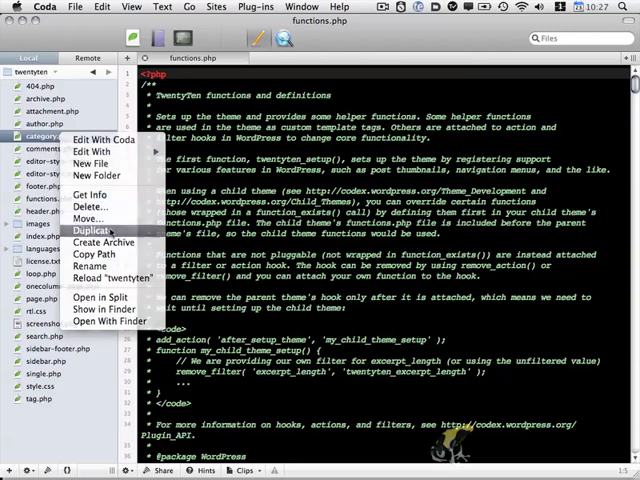
click(88, 230)
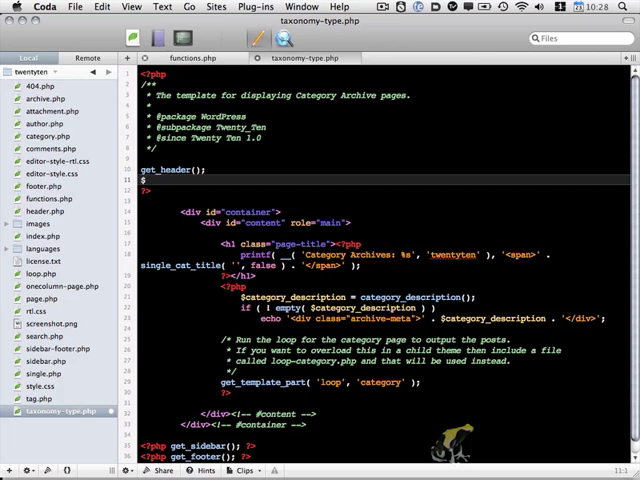
- Add $term = get_term_by('slug', get_query_var('term'), get_query_var('taxonomy')); below get_header()
text(term = get_term)
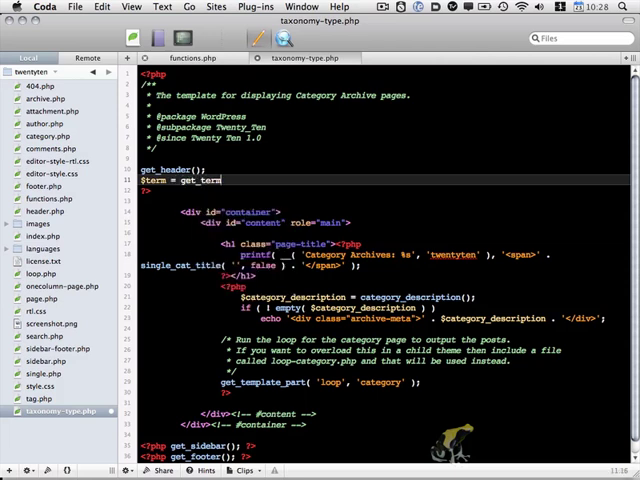
text(_by())
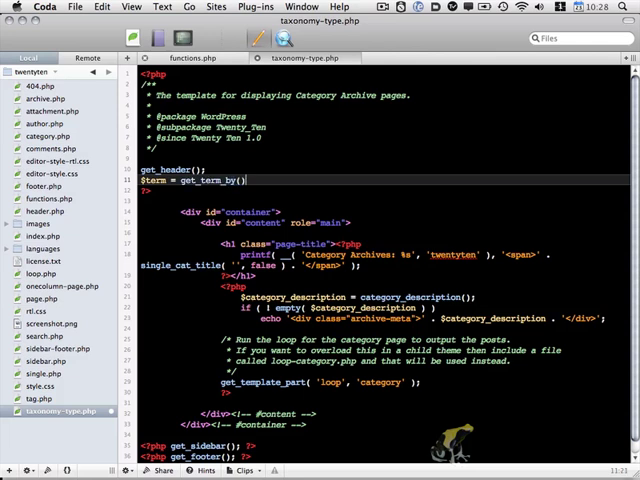
text('')
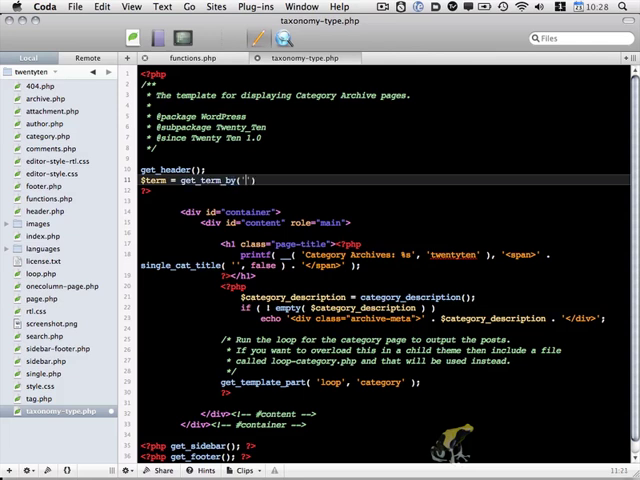
text(slug)
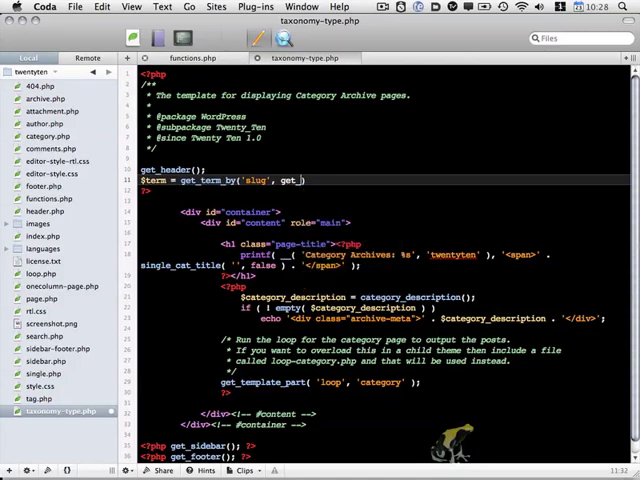
text(query_var('term)
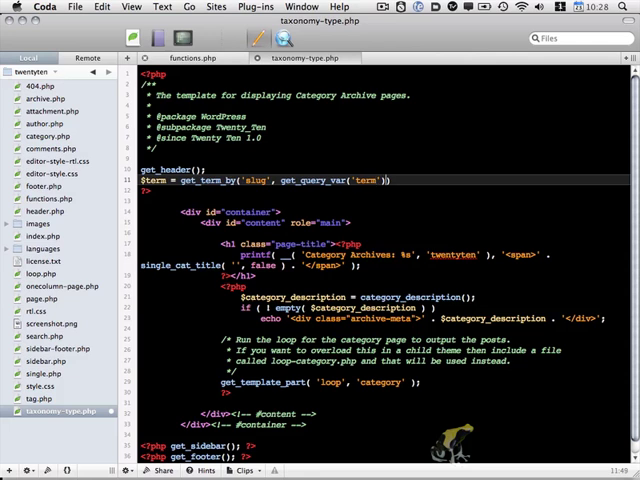
text(, get_query_var()
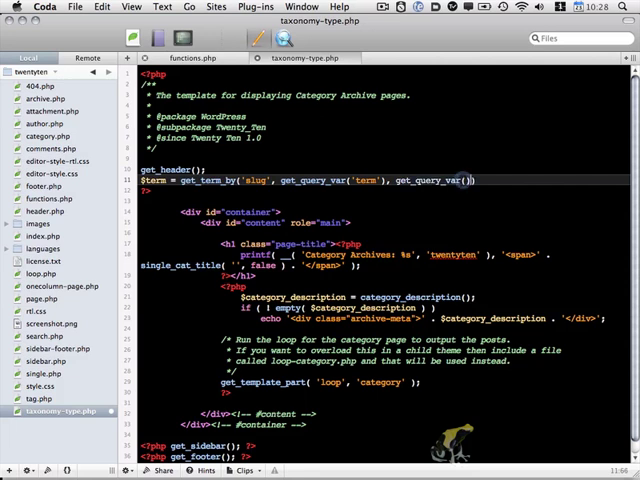
text(taxonomy')
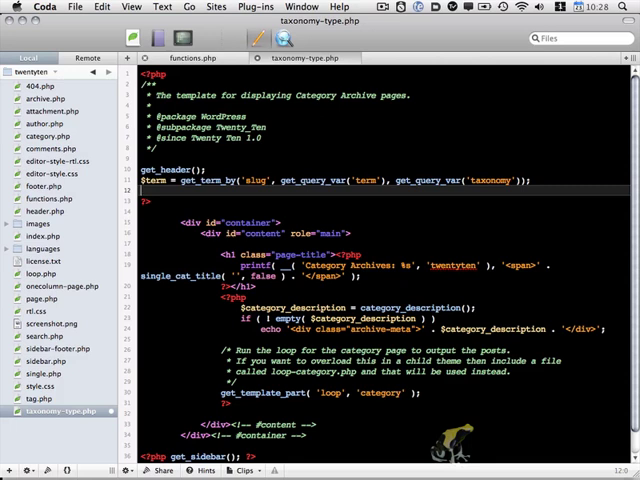
- Add $posts = query_posts($query_string . '&orderby=title&order=asc'); to sort posts by title
text($posts =)
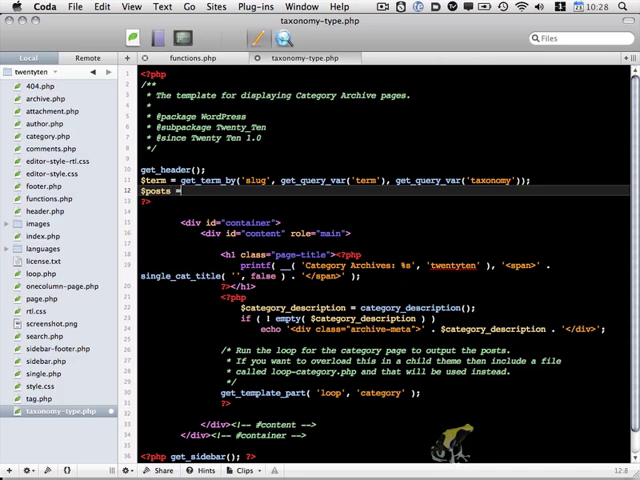
text(query_posts()
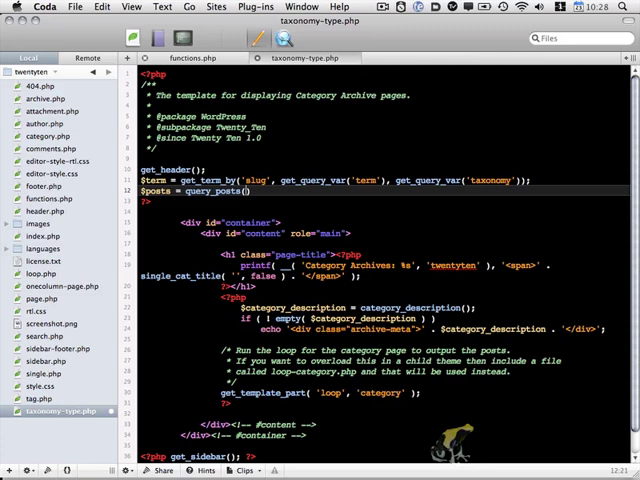
text($query_string . '&orderby=)
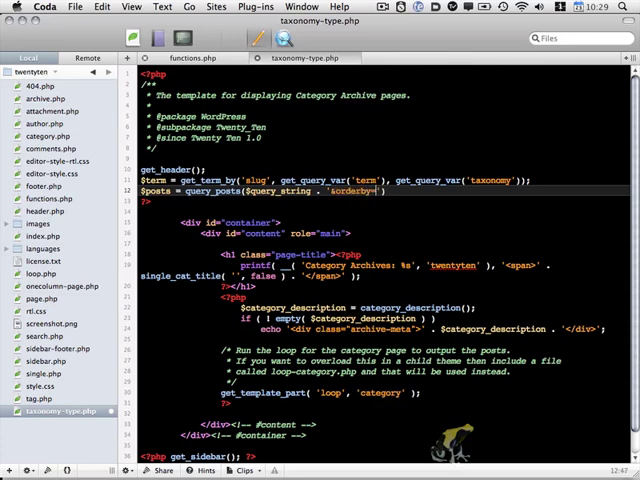
text(=title)
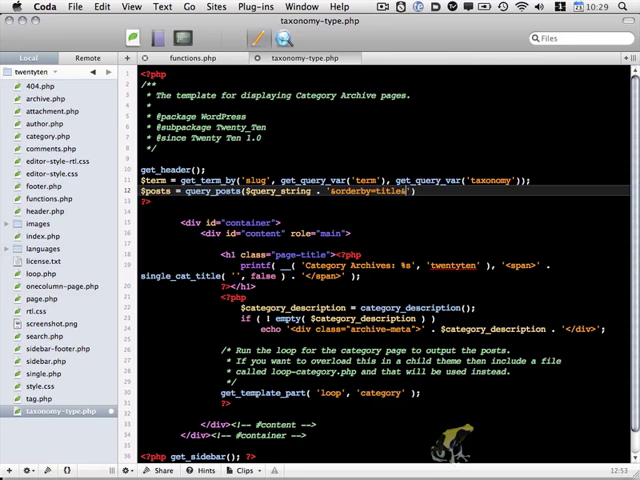
text(&order=asc)
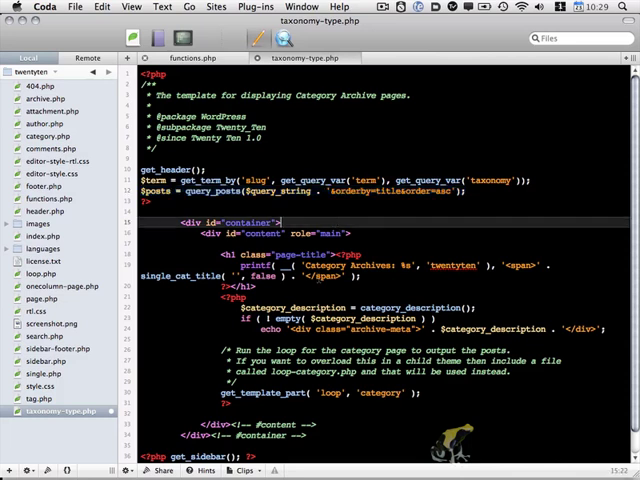
- Change the heading to 'Product Category:' with $term->name, and use $term->description
double_click(320, 265)
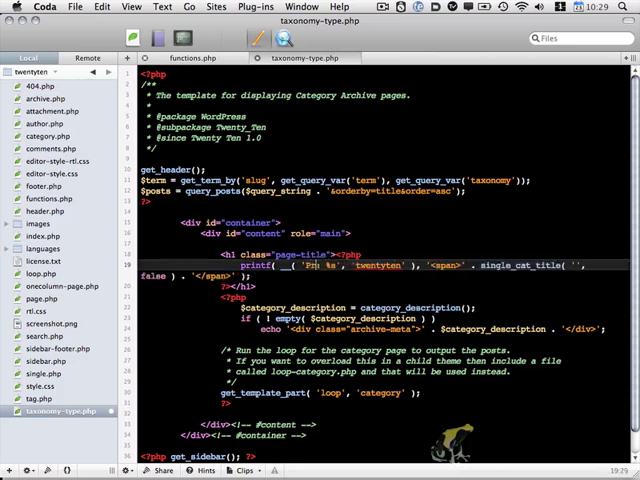
text(Product:)
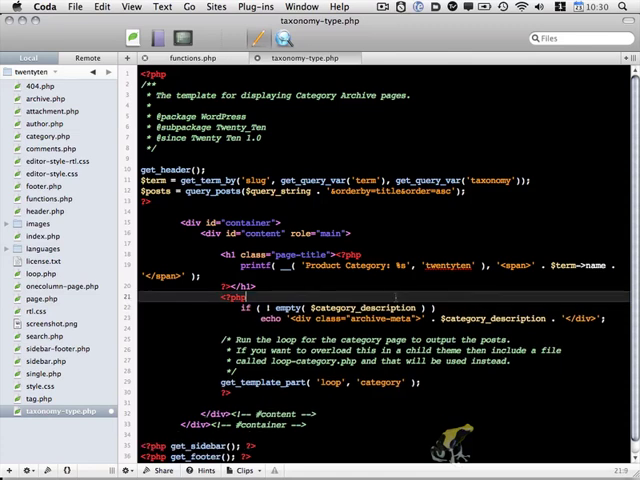
double_click(370, 307)
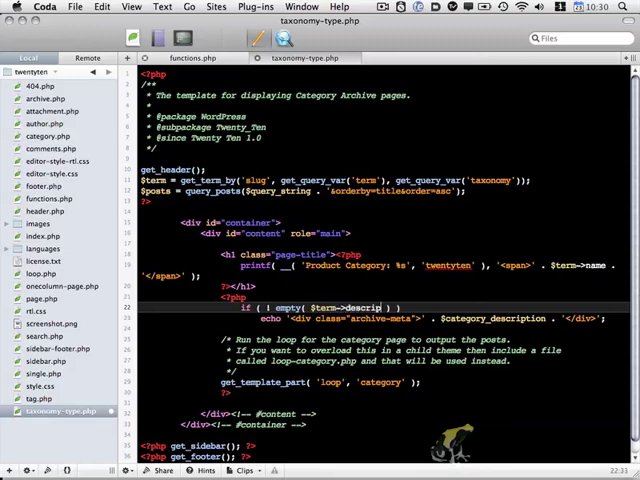
text(tion)
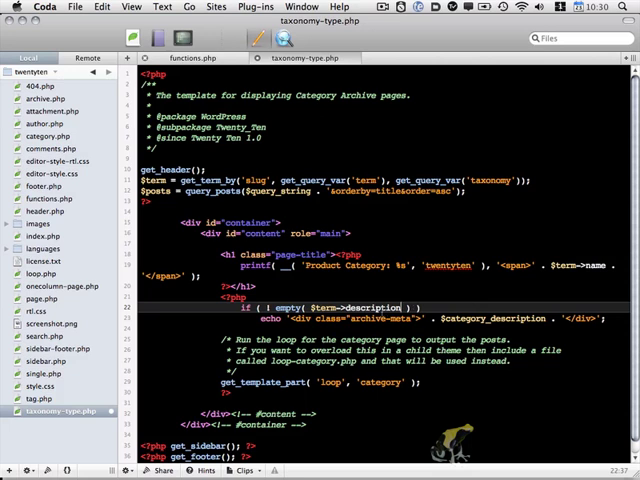
double_click(340, 305)
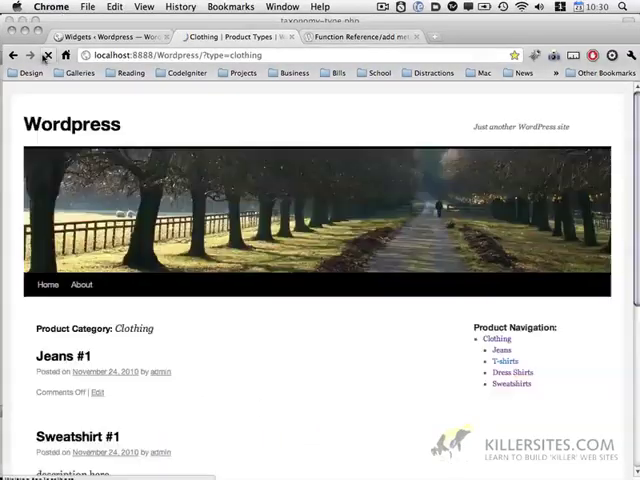
- Review the Clothing archive, then visit the Dress Shirts, Sweatshirts and Clothing sidebar pages
scroll(down, 3)
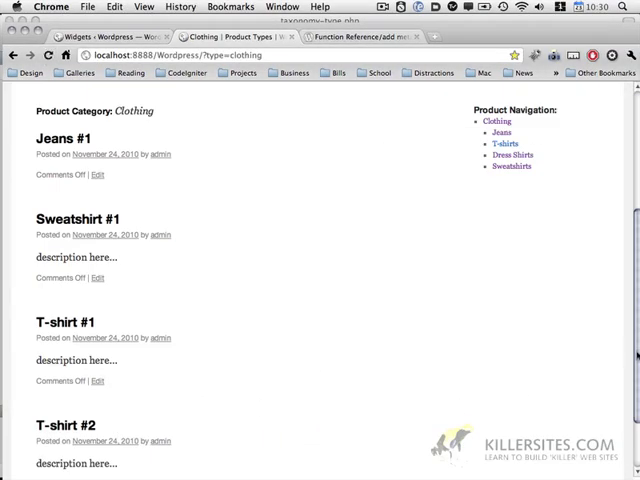
scroll(up, 3)
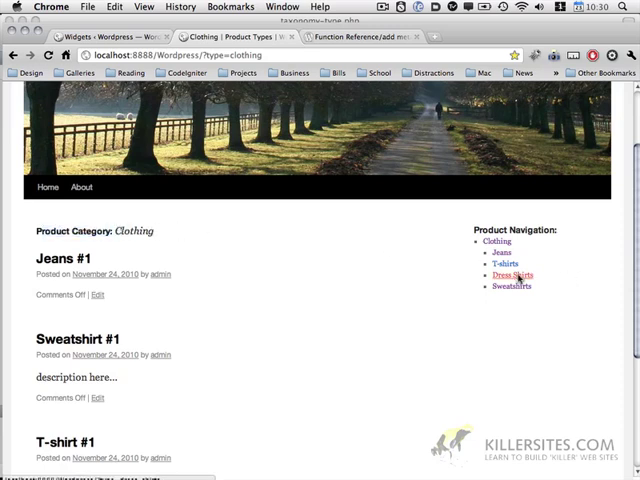
click(508, 274)
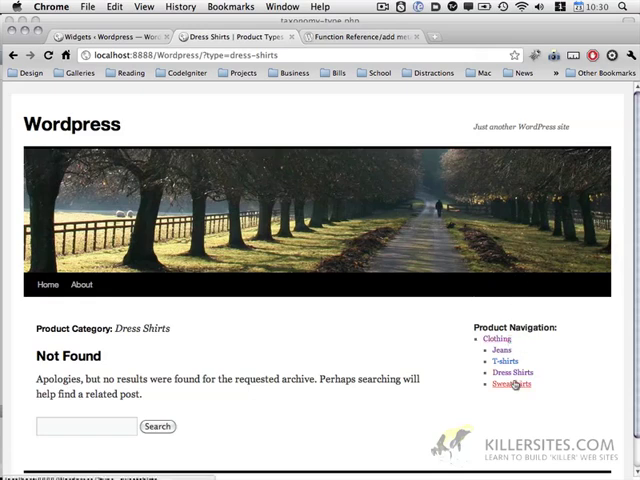
click(510, 385)
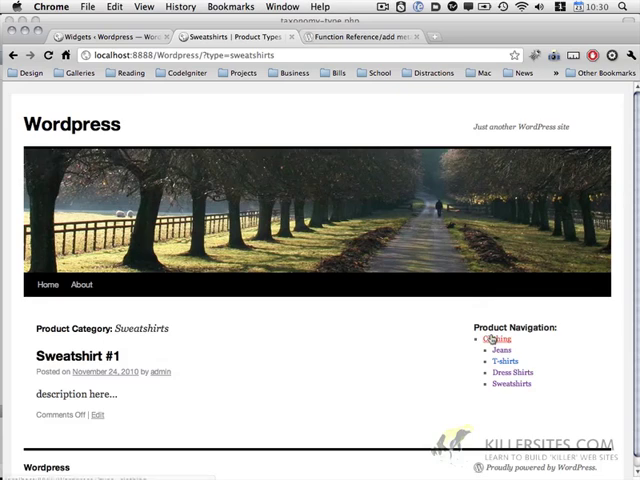
click(497, 338)
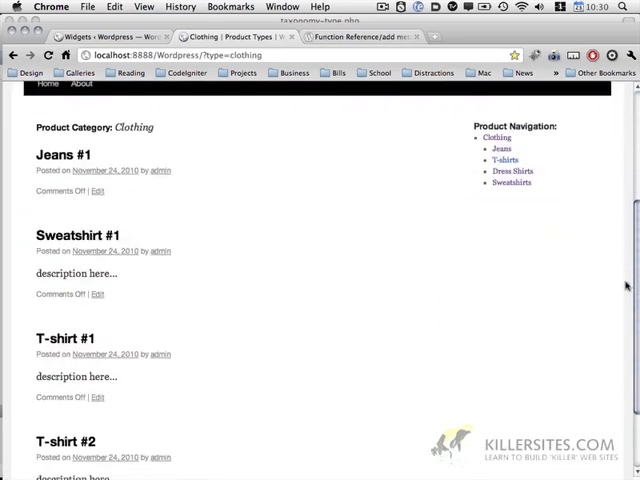